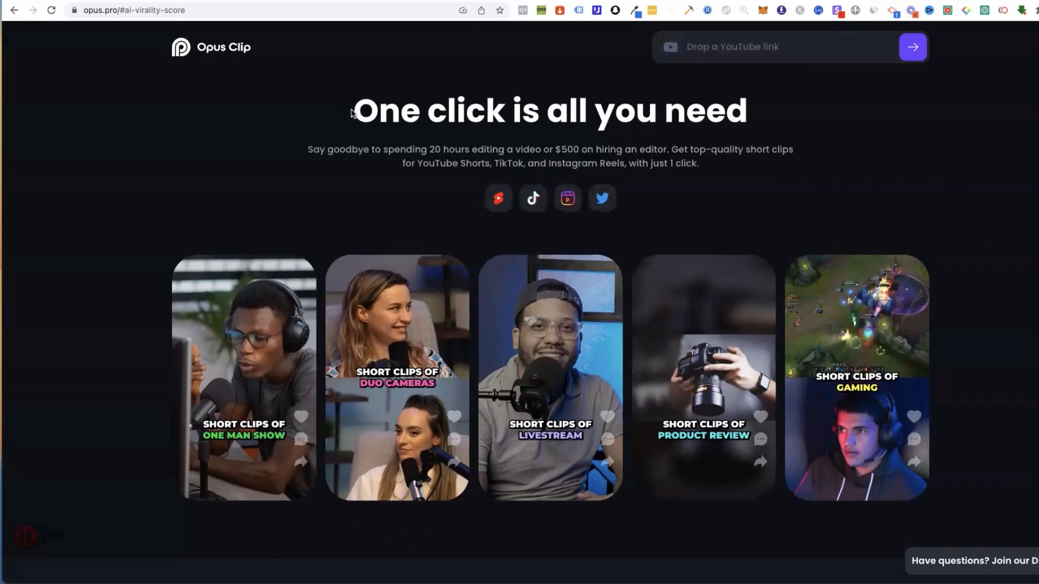
Step: Scroll down through the first numbered Opus Clip clips with their scores and transcripts
drag(307, 149, 464, 150)
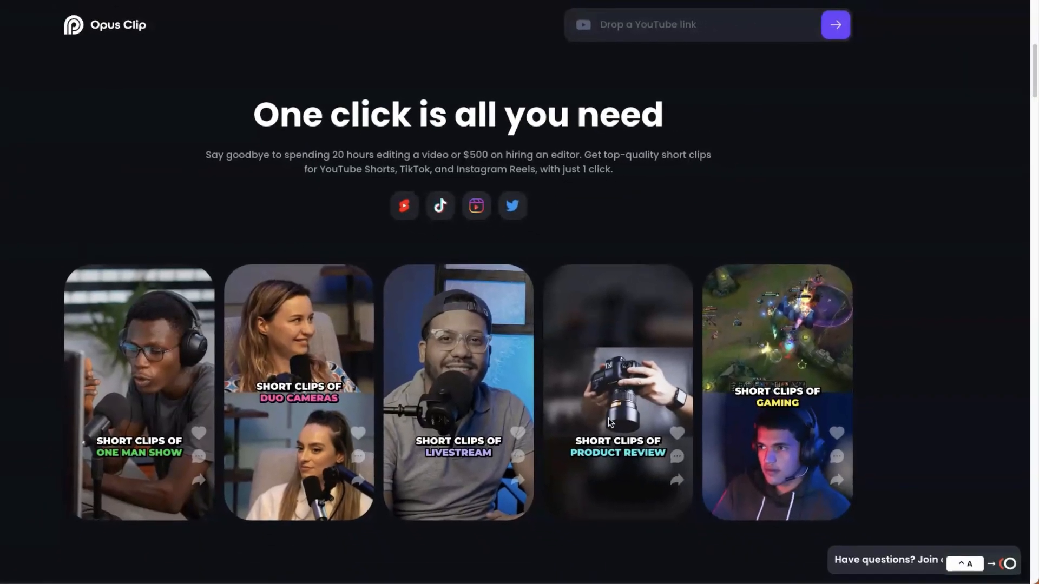
scroll(down, 3)
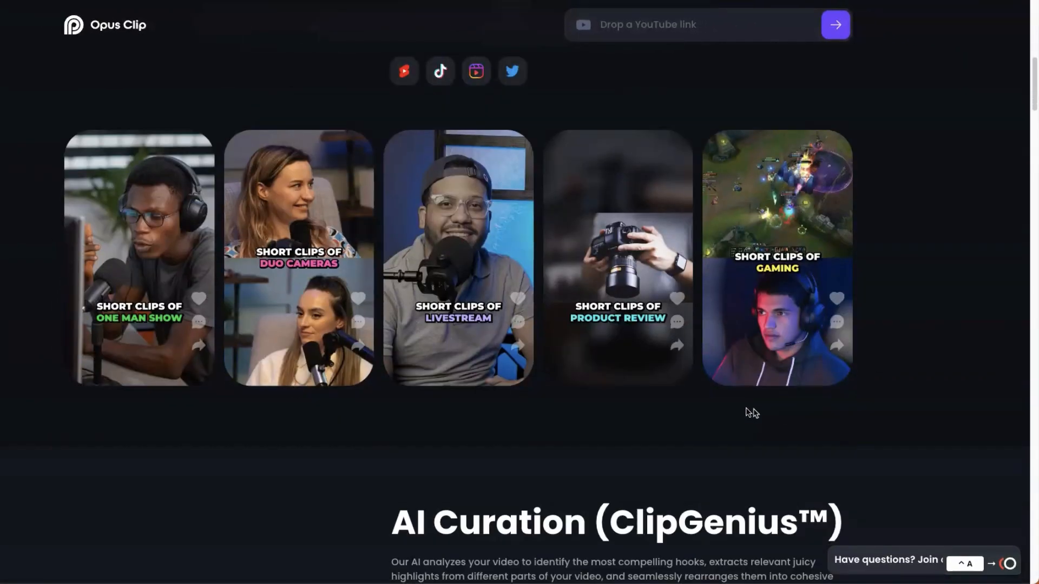
scroll(down, 3)
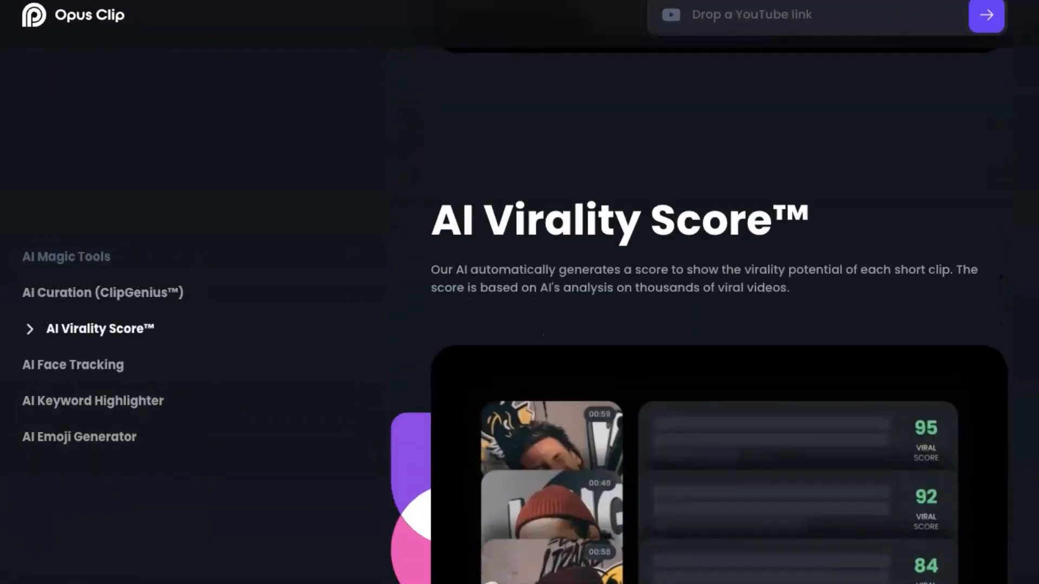
scroll(down, 3)
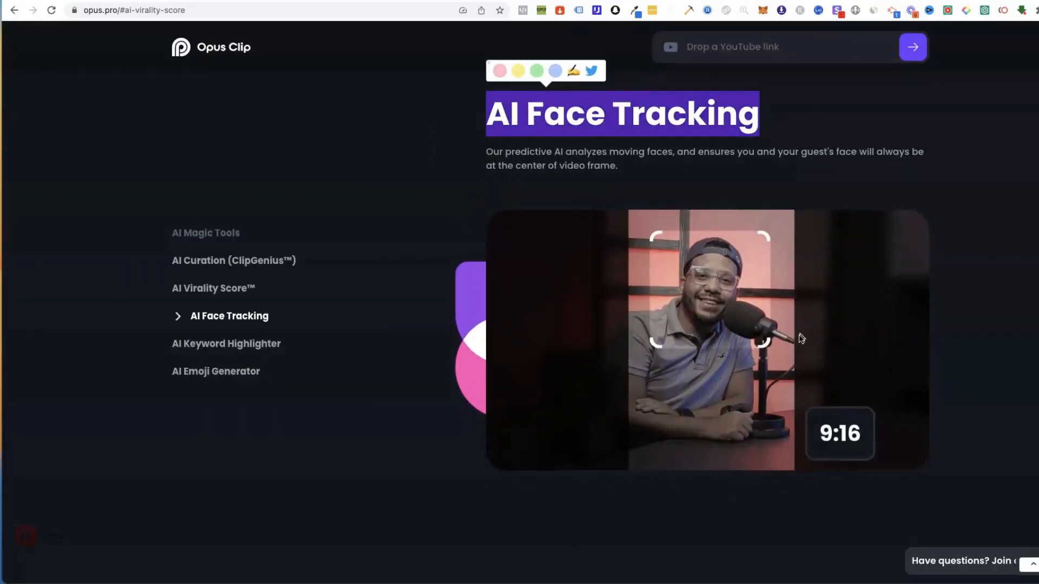
scroll(down, 3)
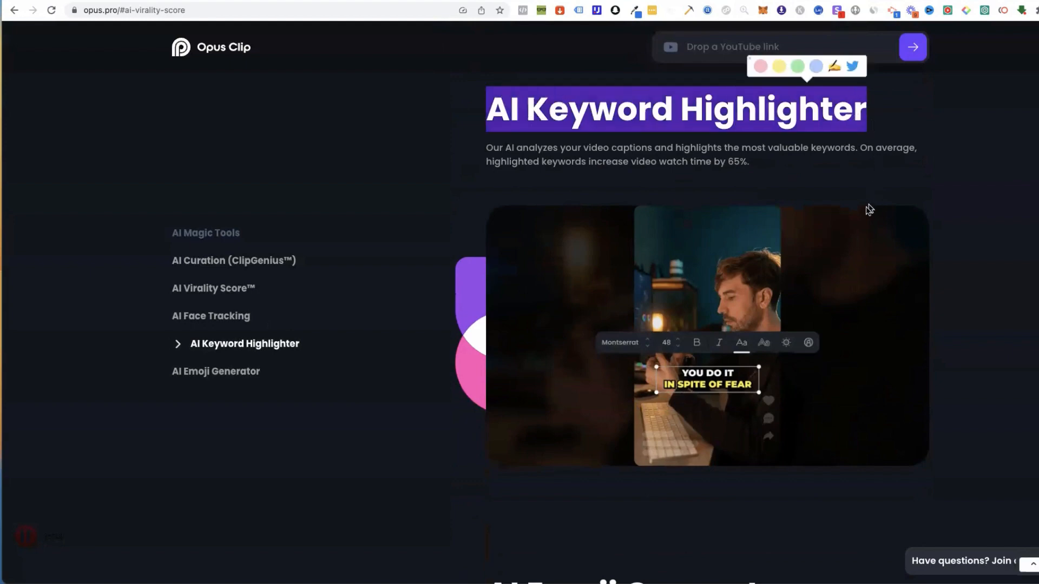
mouse_move(962, 352)
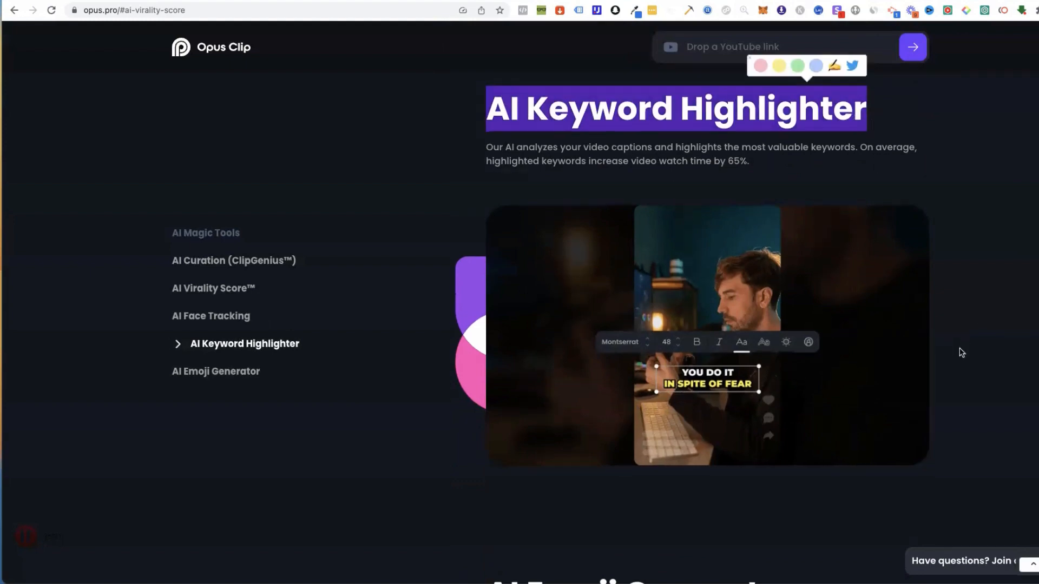
scroll(down, 3)
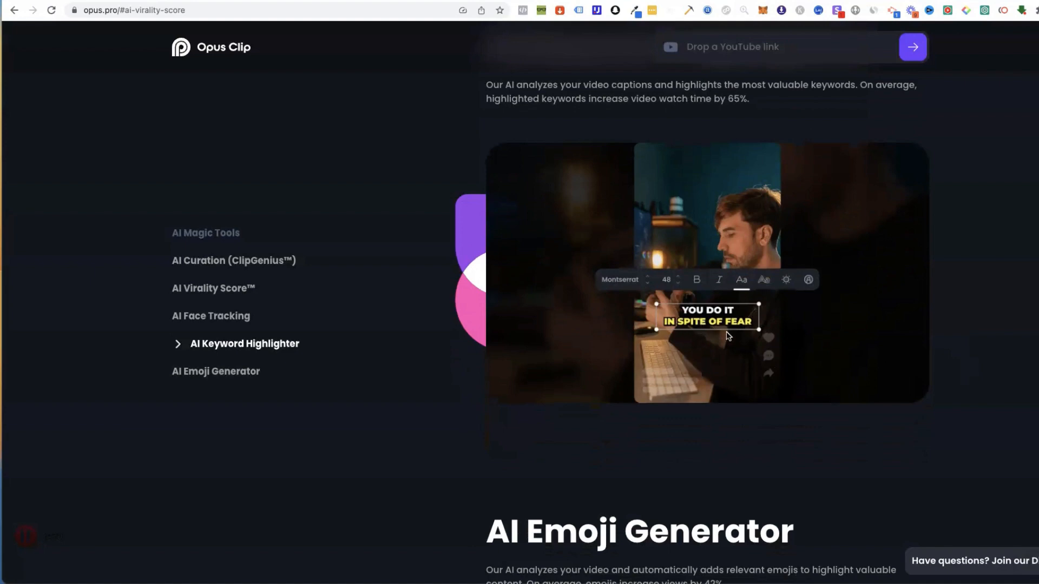
scroll(down, 3)
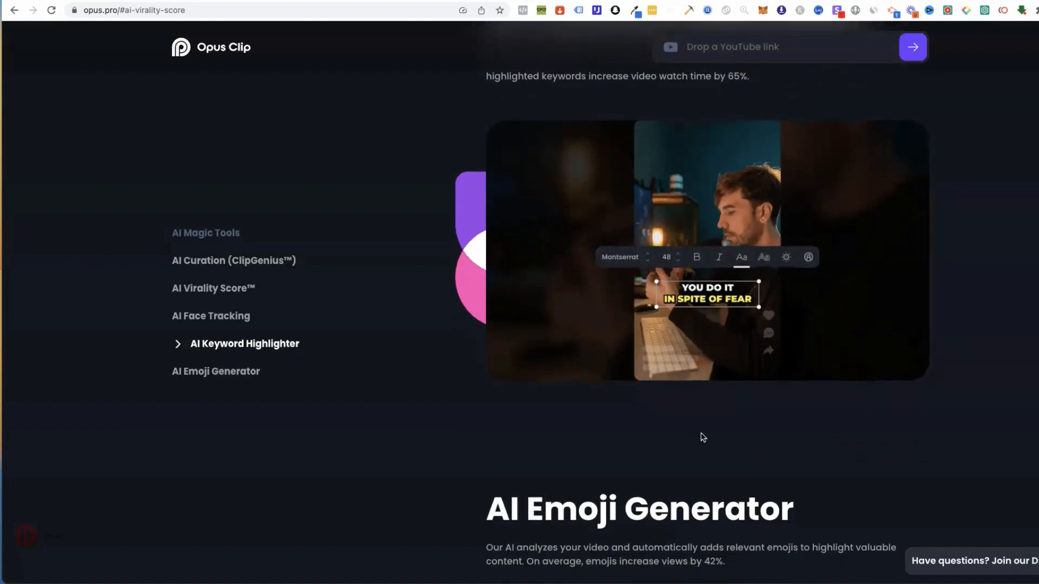
scroll(down, 3)
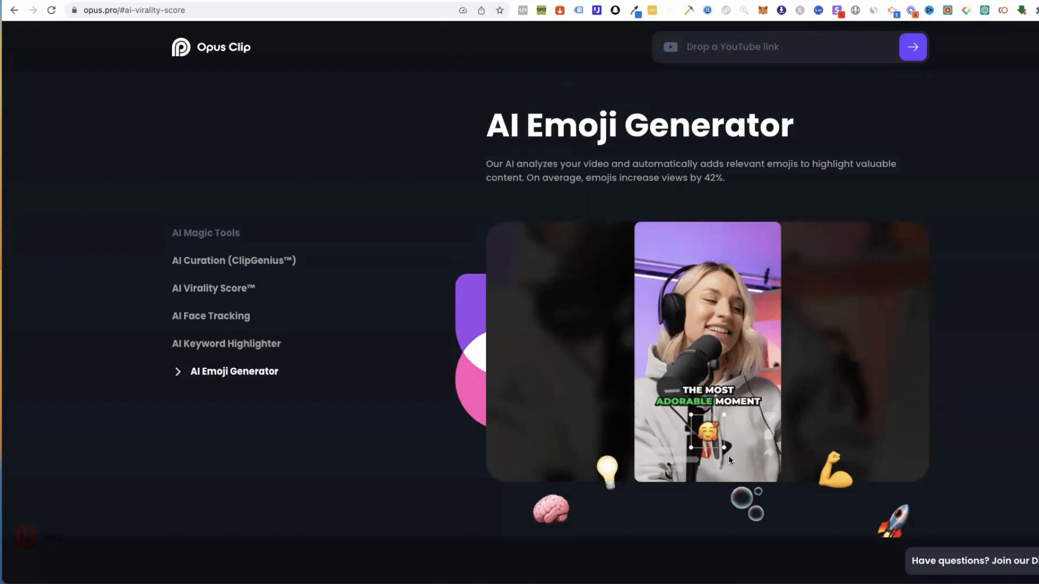
scroll(down, 3)
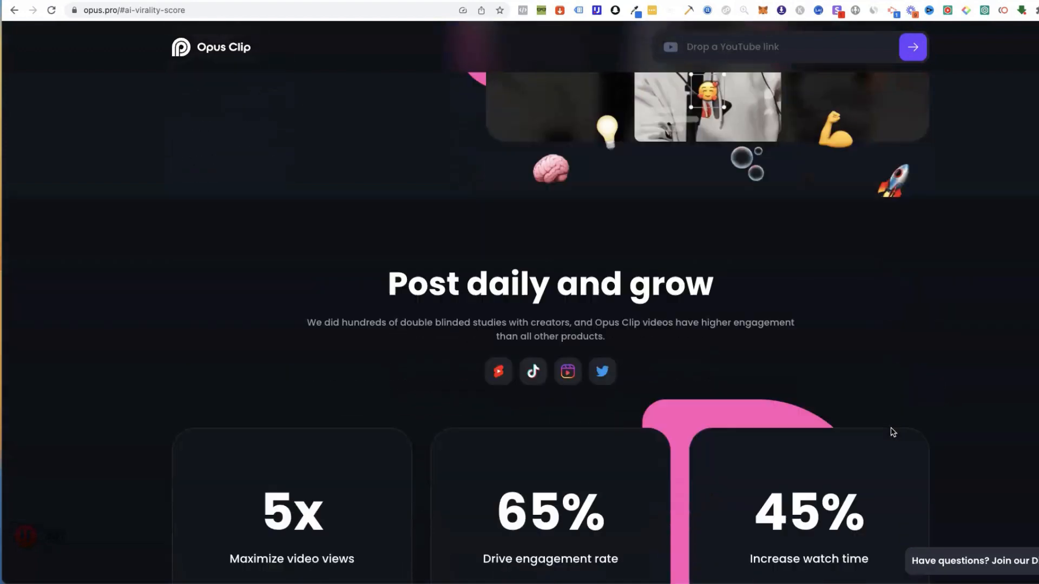
Step: Scroll up and down the clip list to review the later clips
scroll(up, 3)
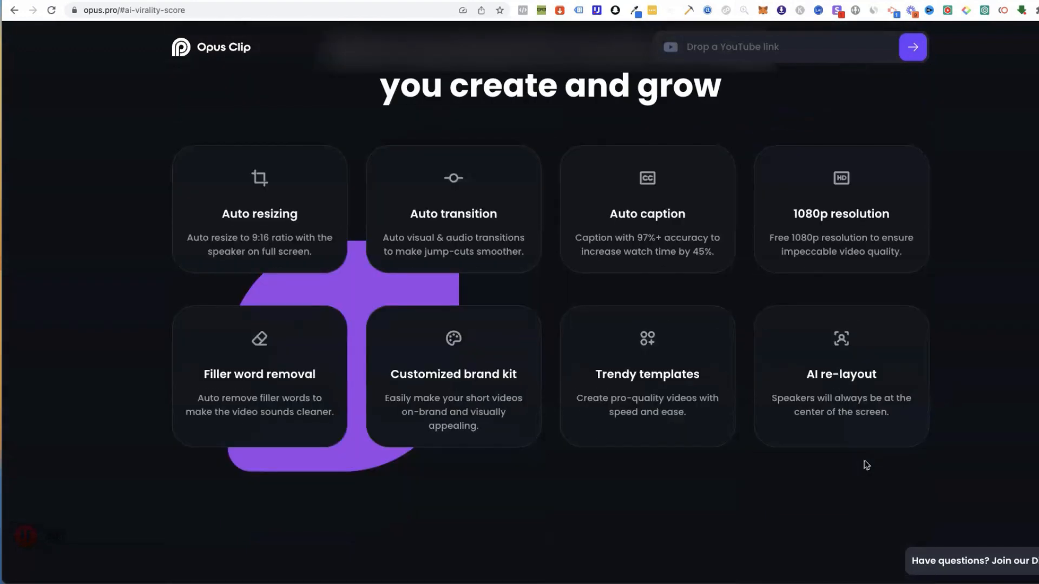
scroll(down, 3)
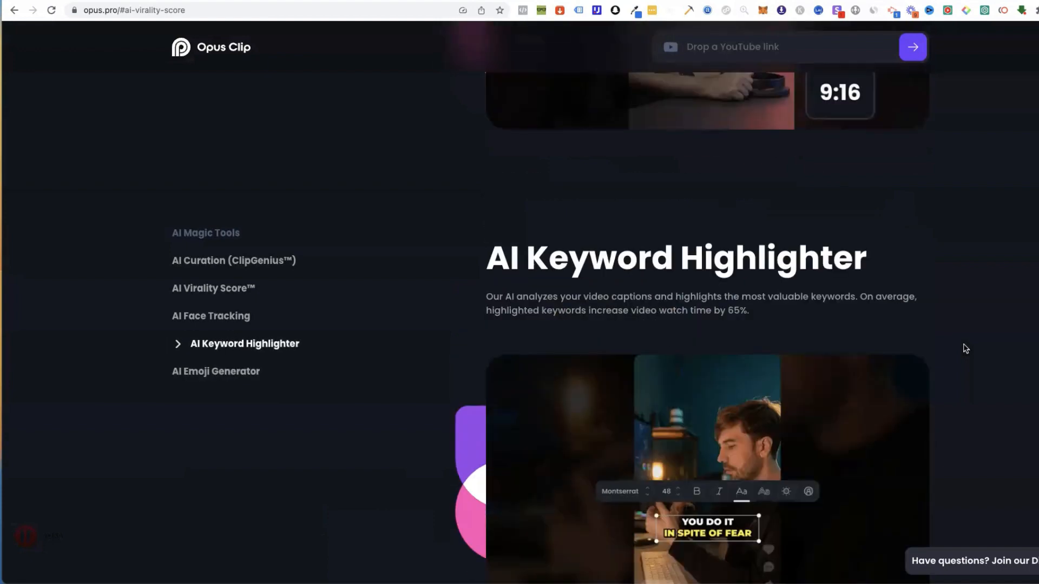
scroll(up, 3)
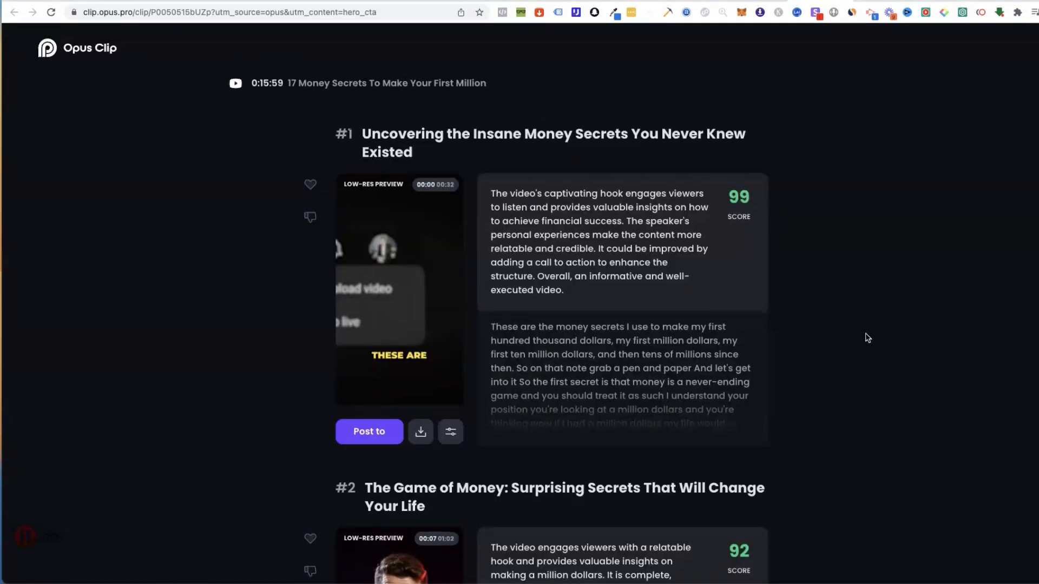
scroll(down, 3)
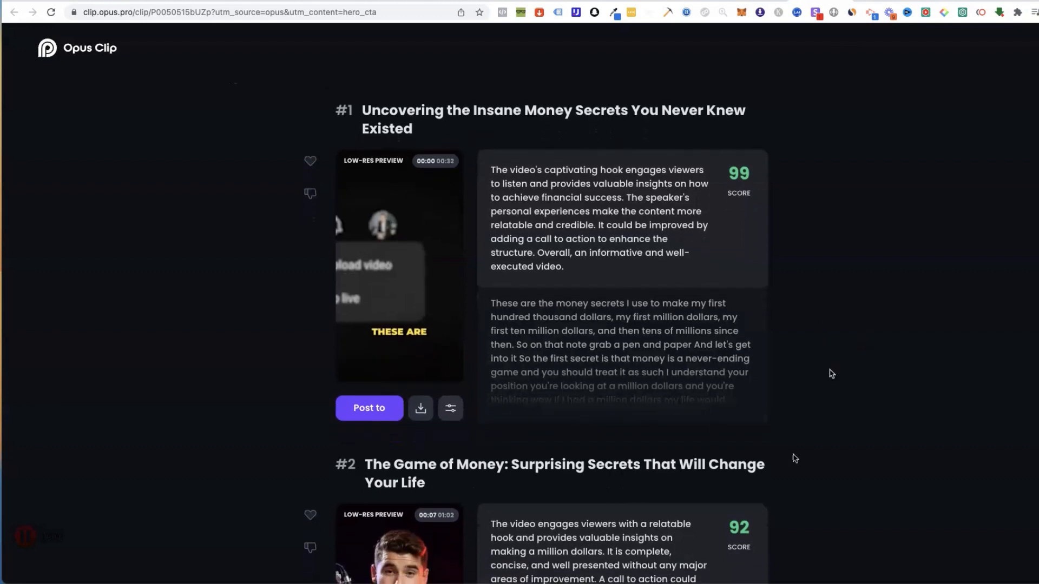
scroll(down, 3)
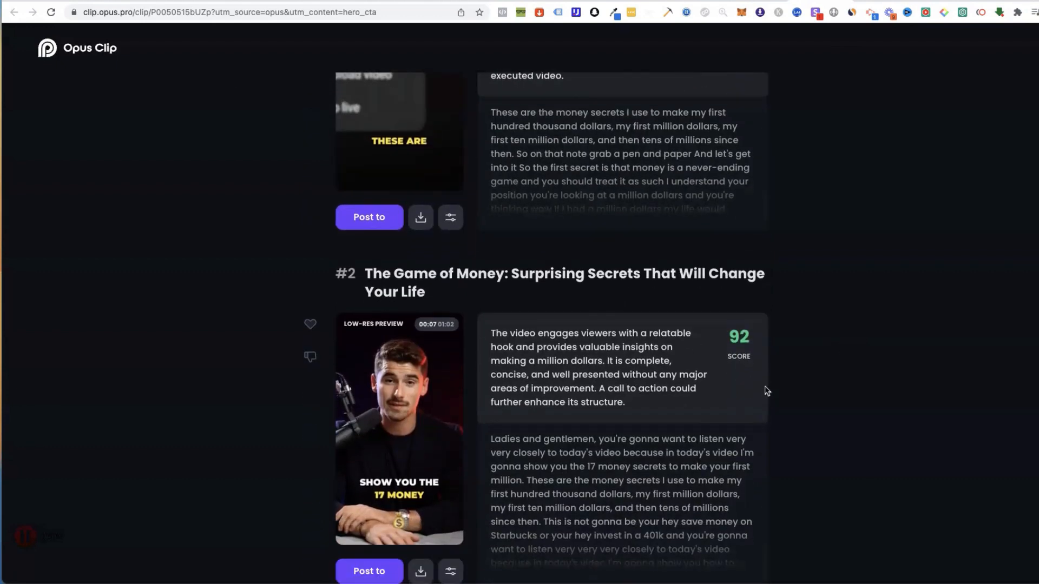
scroll(up, 3)
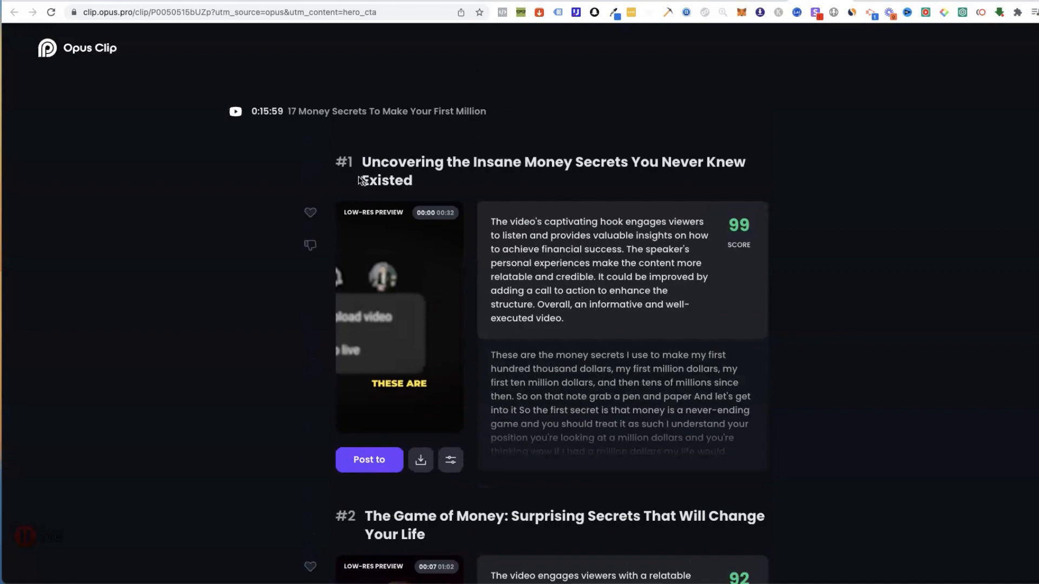
scroll(down, 3)
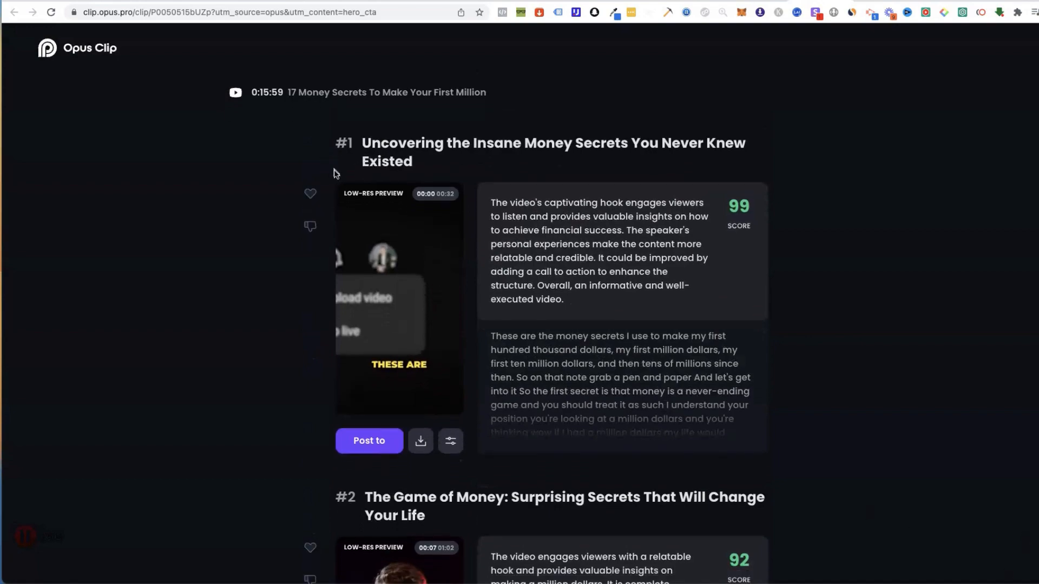
scroll(down, 3)
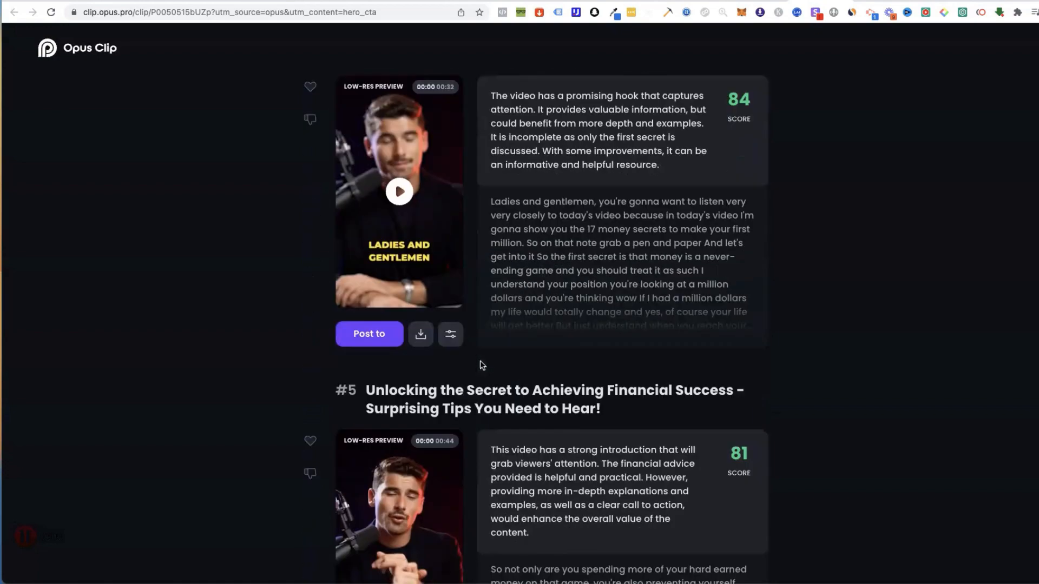
scroll(down, 3)
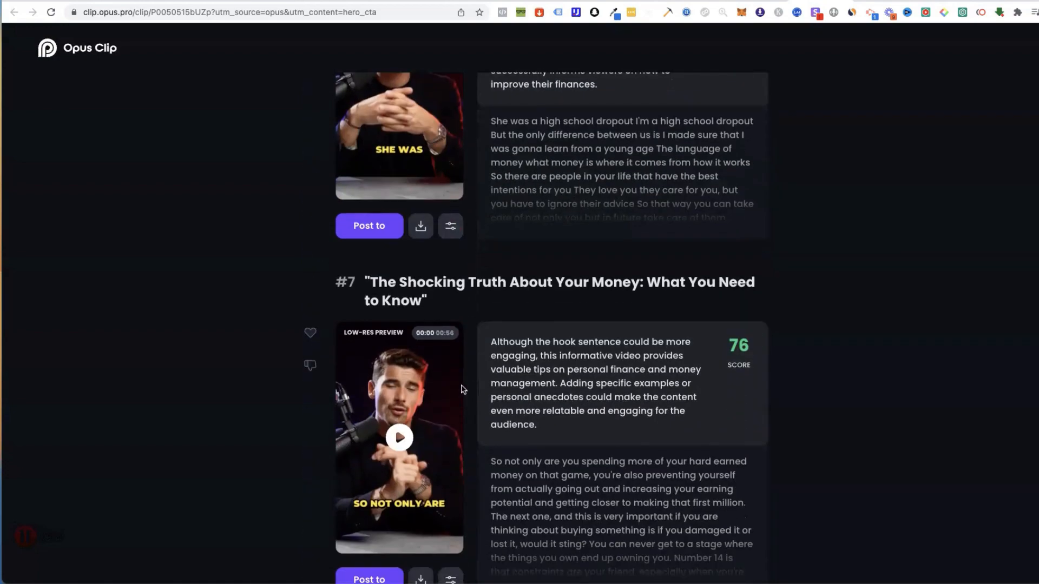
scroll(down, 3)
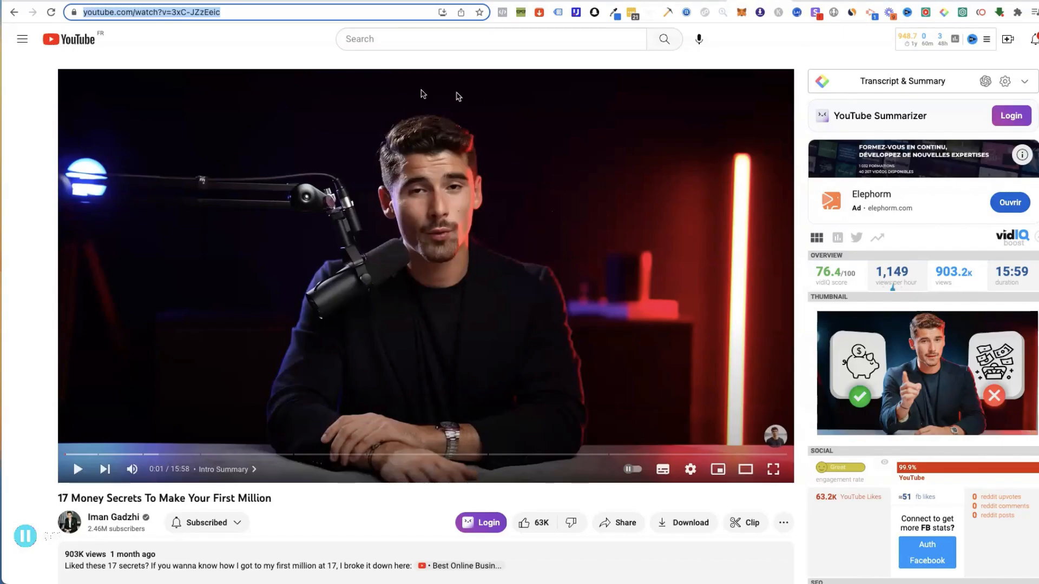
mouse_move(293, 378)
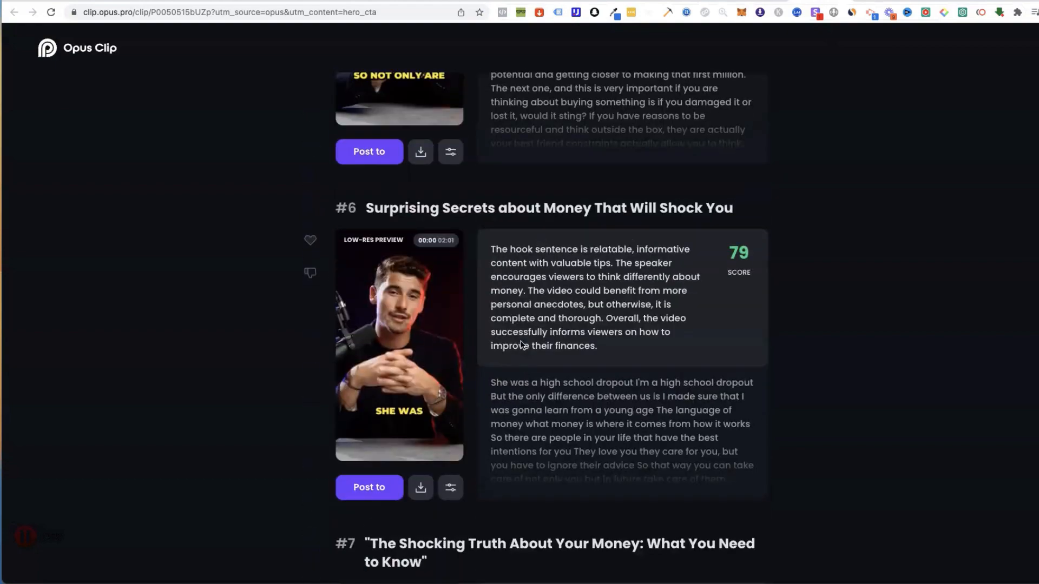
Step: Play the preview of clip #2, 'The Game of Money', scored 92
scroll(down, 3)
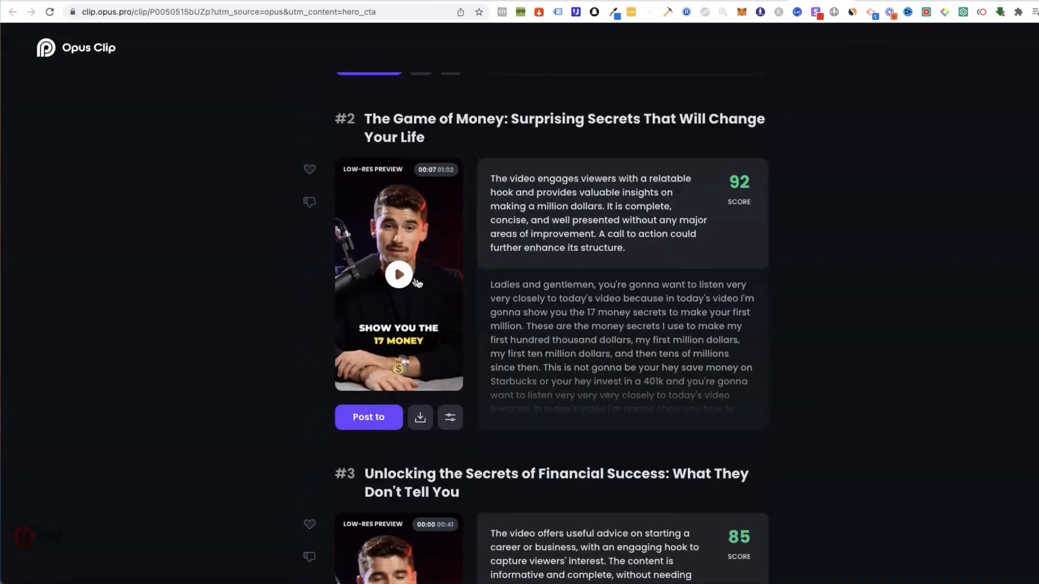
click(399, 274)
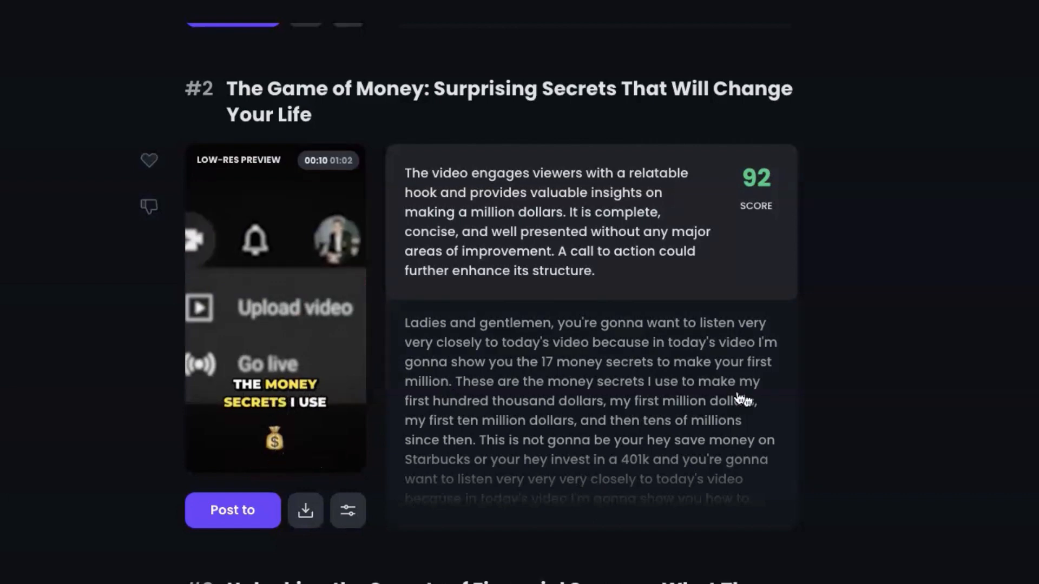
scroll(down, 3)
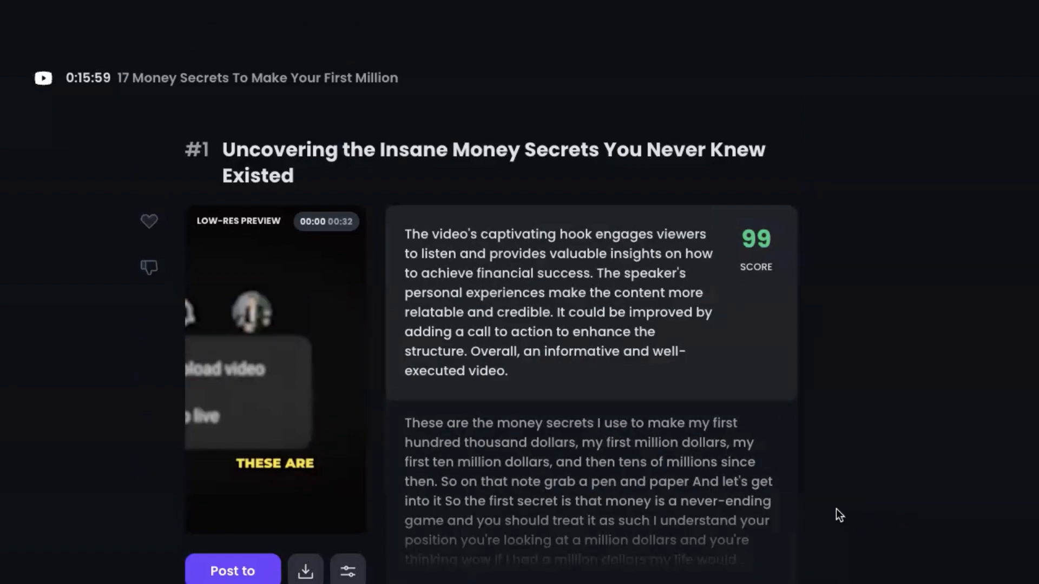
scroll(down, 3)
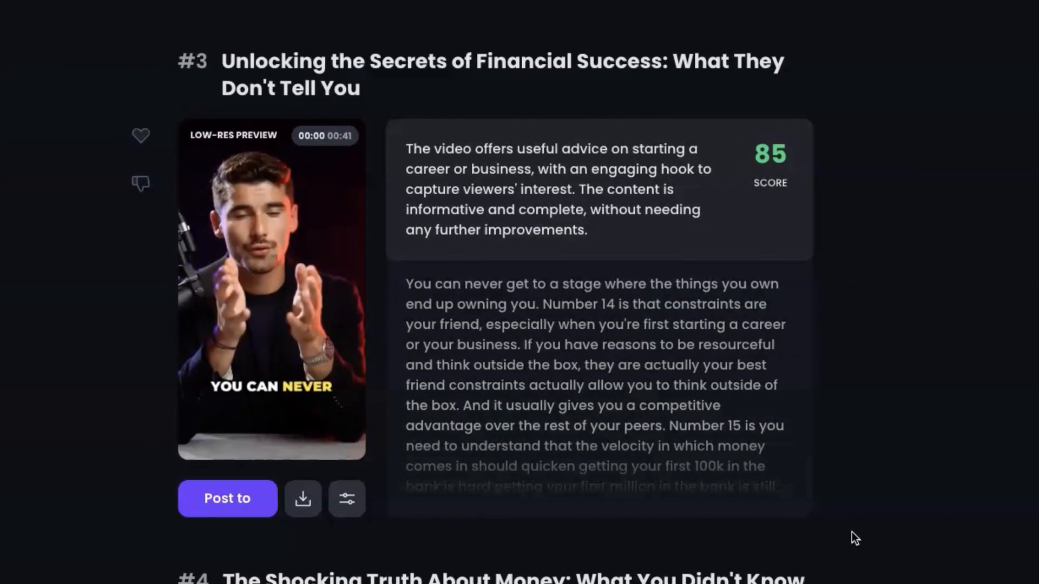
scroll(down, 3)
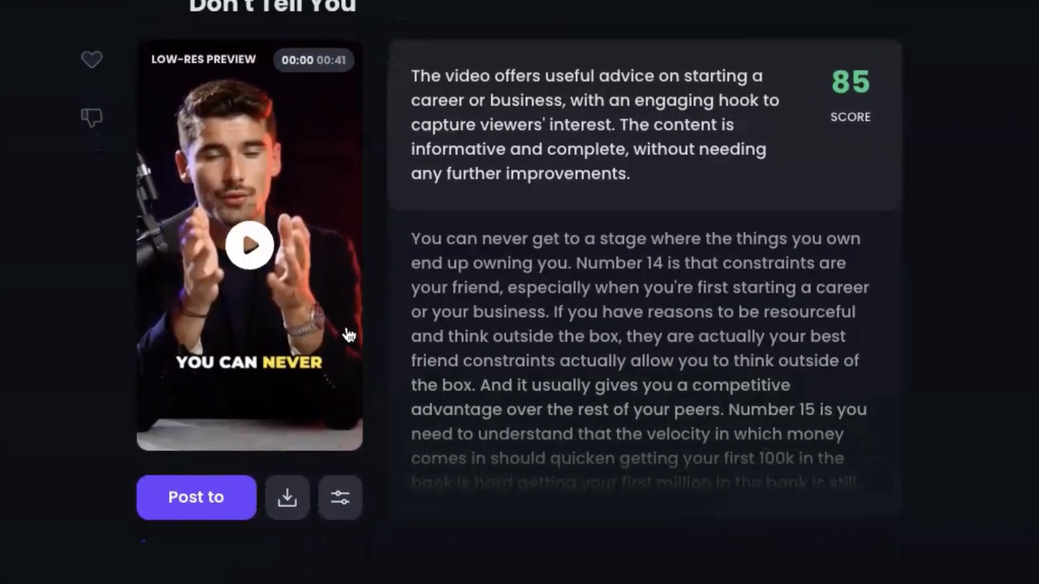
scroll(down, 3)
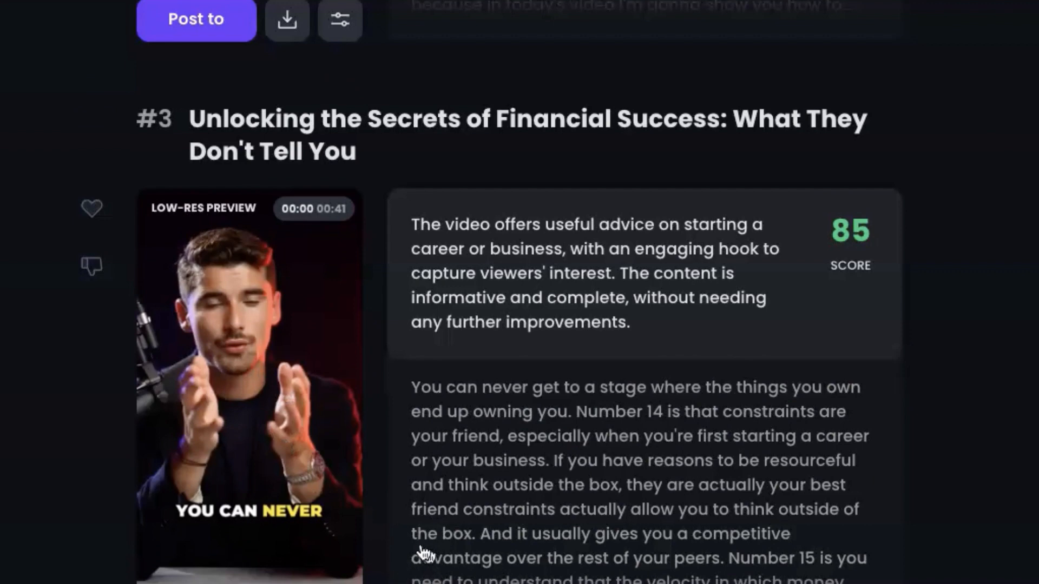
scroll(down, 3)
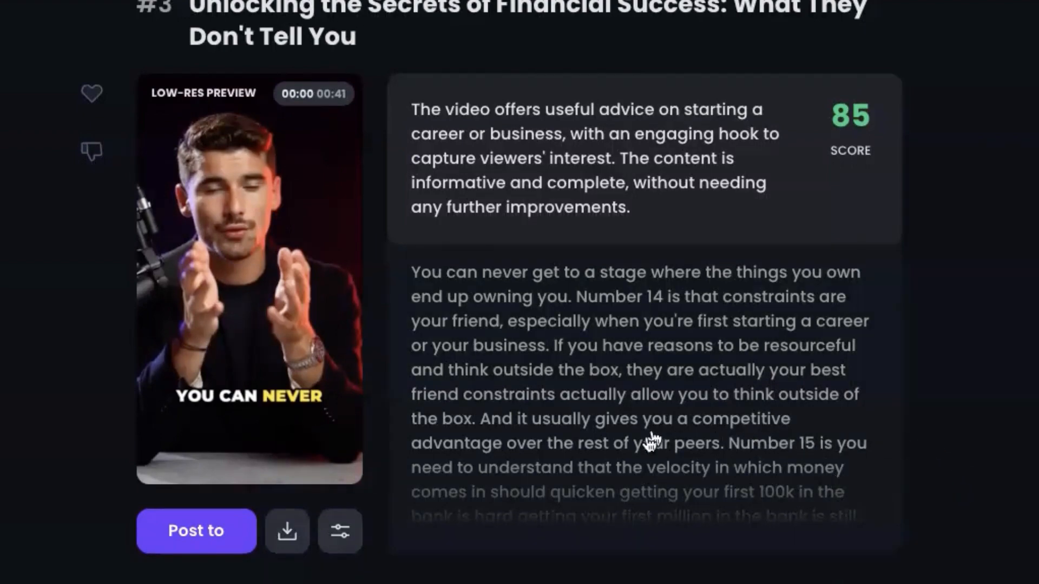
scroll(down, 3)
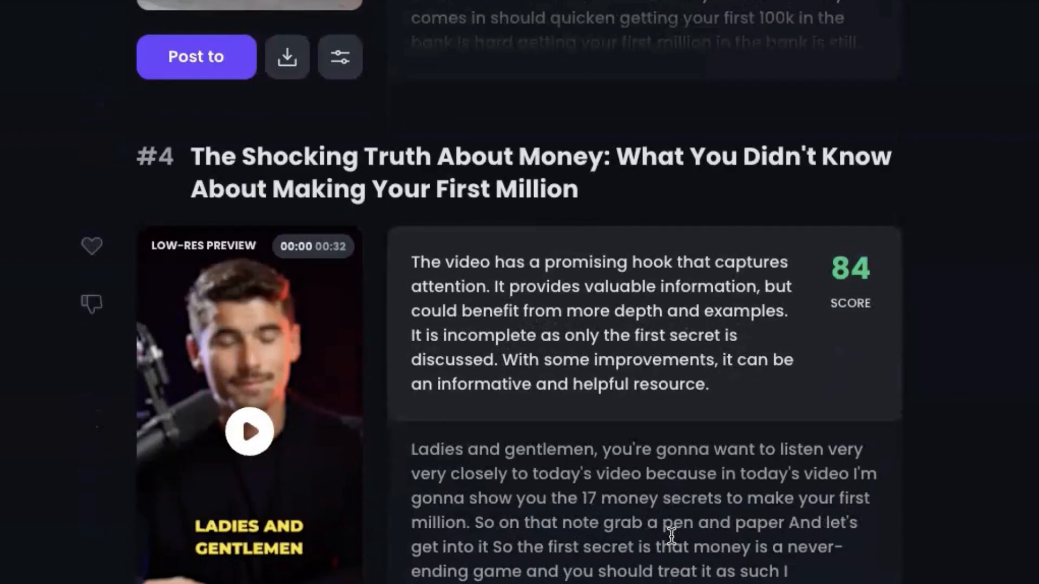
scroll(down, 3)
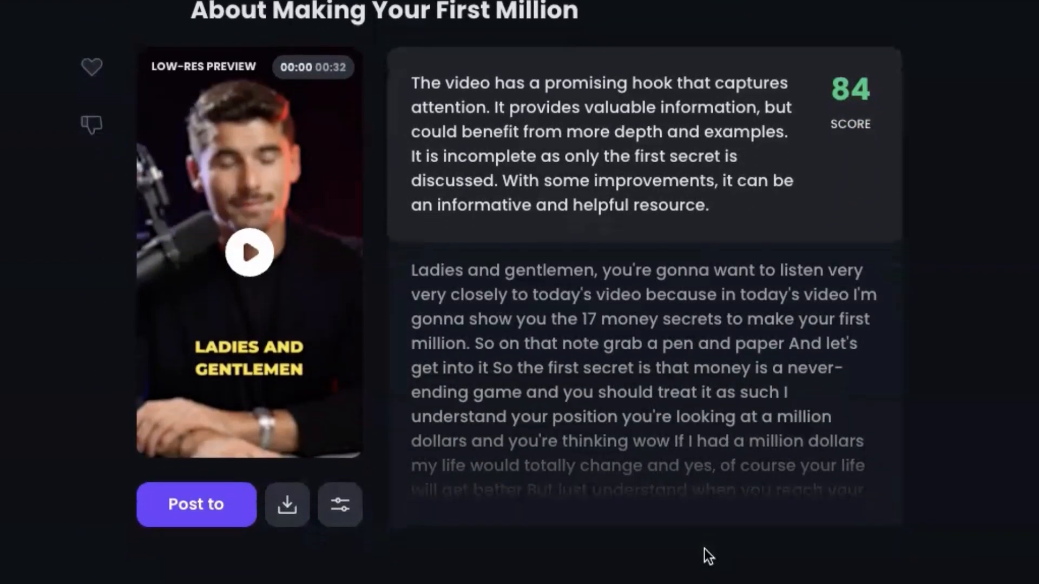
scroll(down, 3)
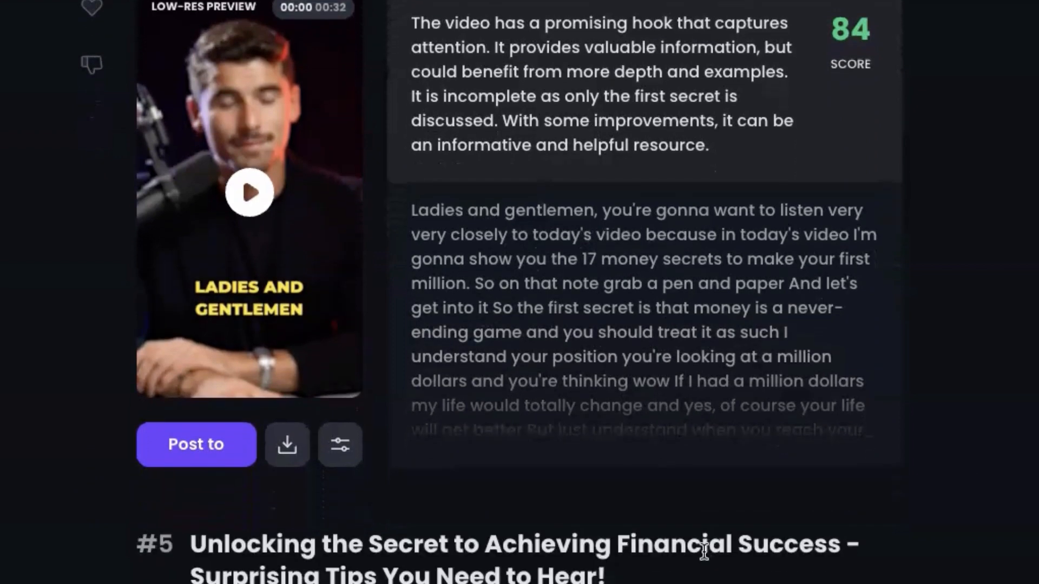
scroll(down, 3)
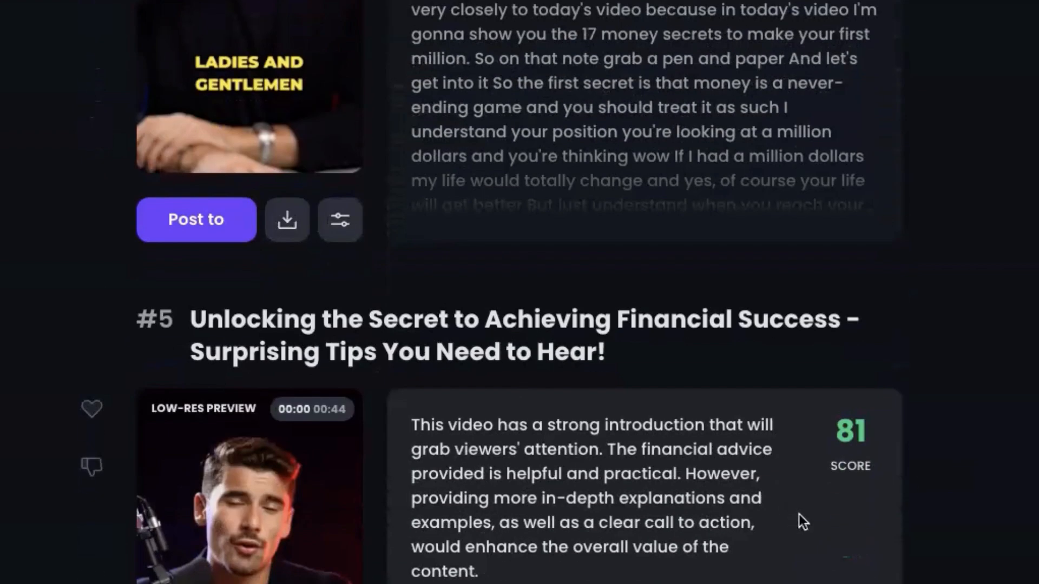
scroll(down, 3)
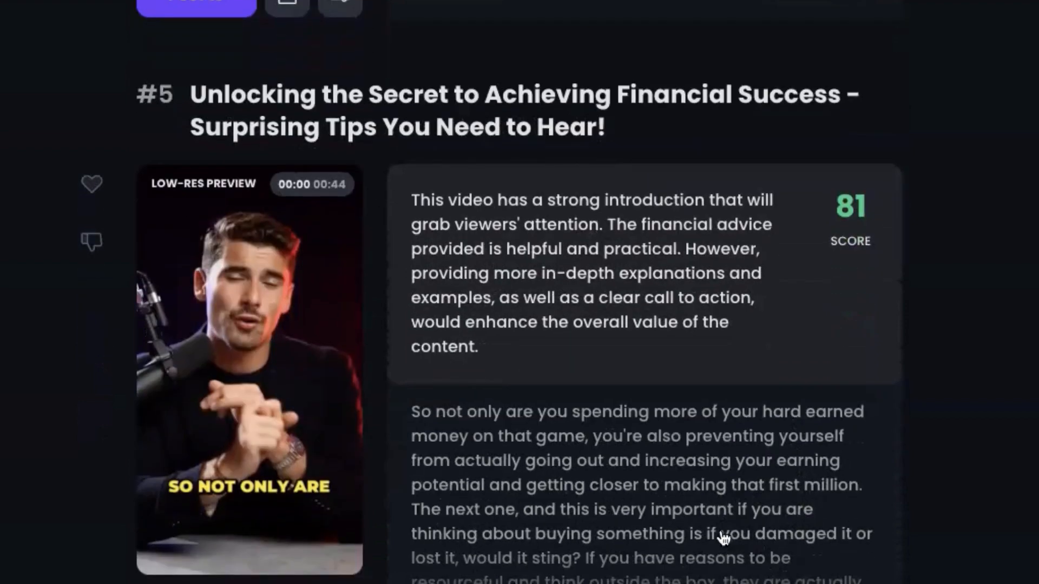
scroll(down, 3)
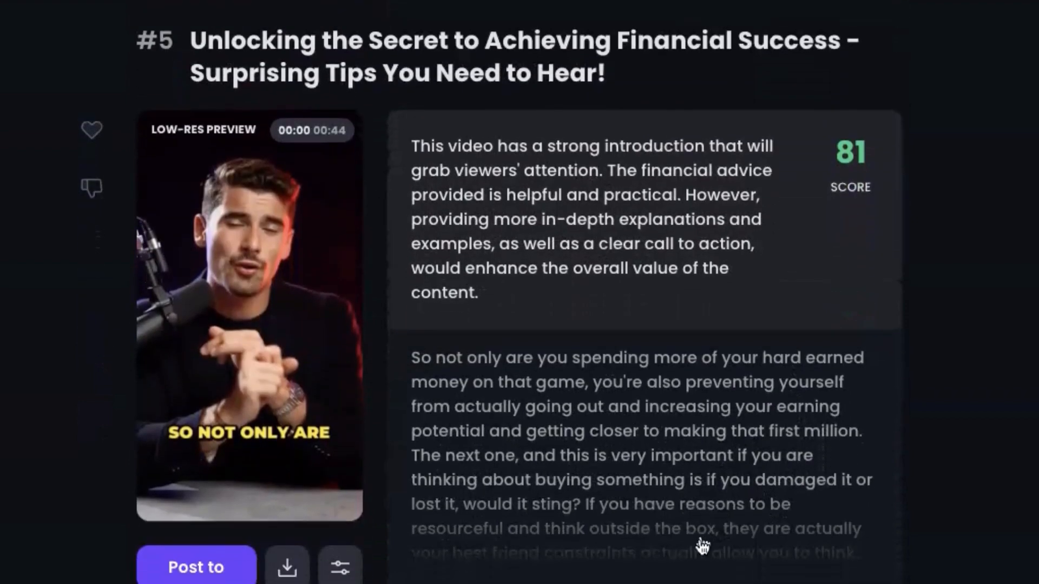
scroll(down, 3)
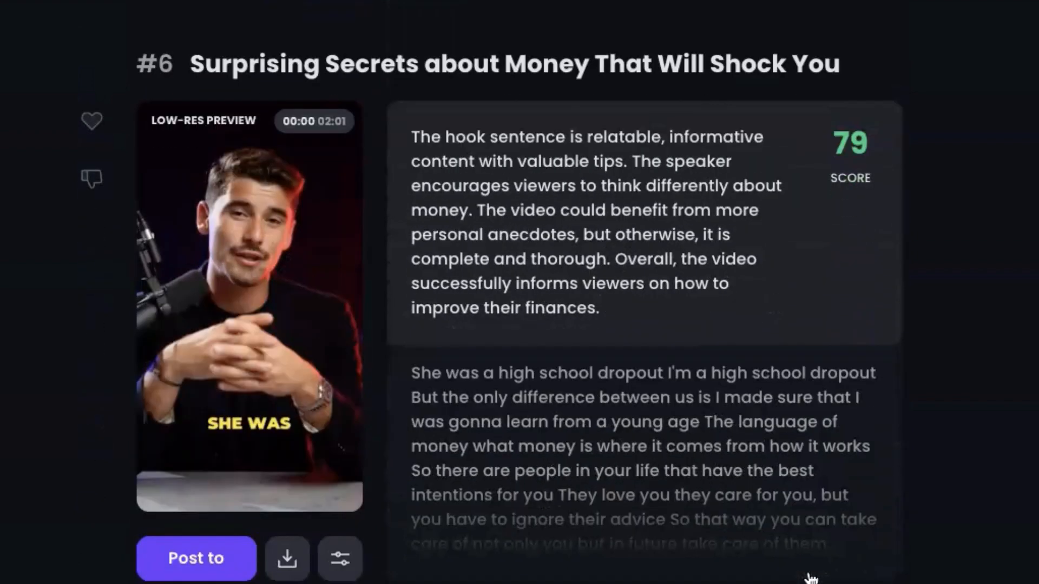
scroll(down, 3)
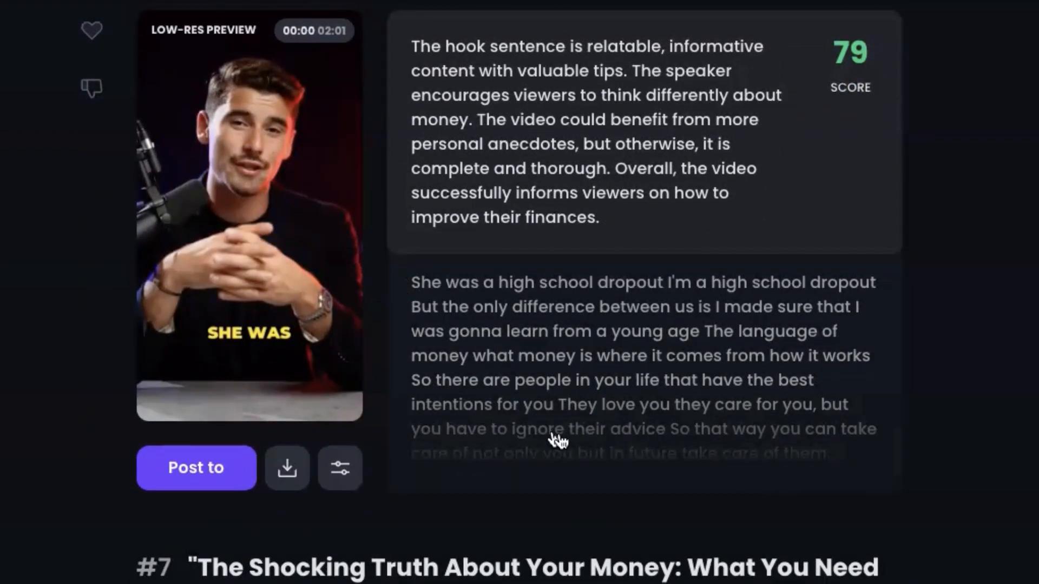
scroll(down, 3)
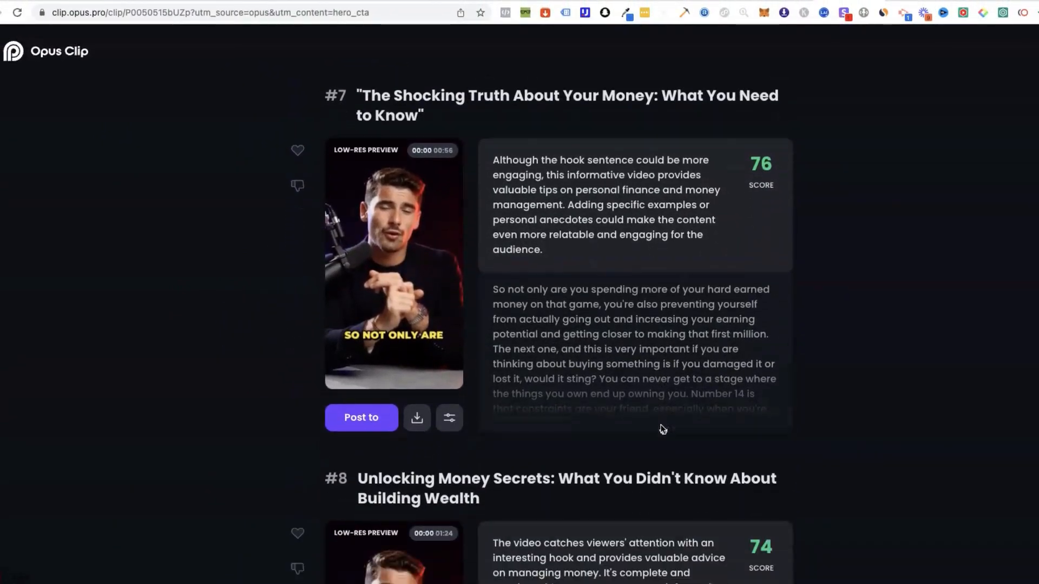
scroll(down, 3)
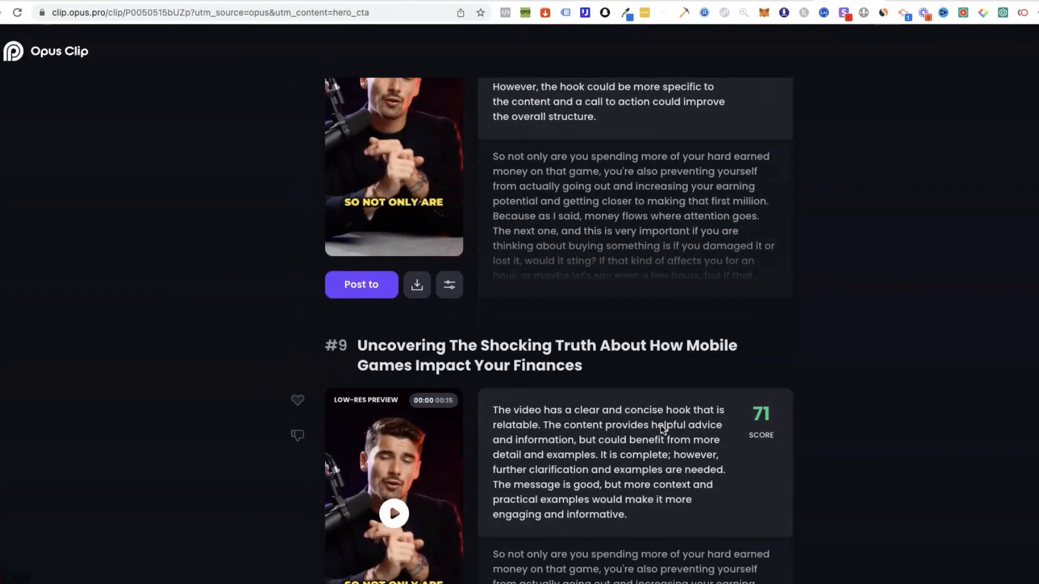
scroll(down, 3)
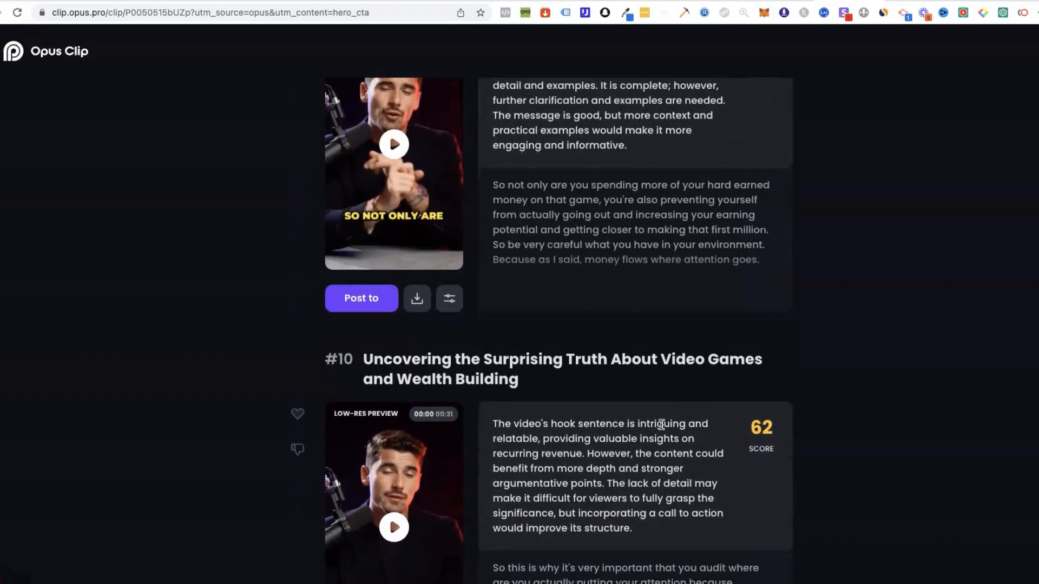
scroll(up, 3)
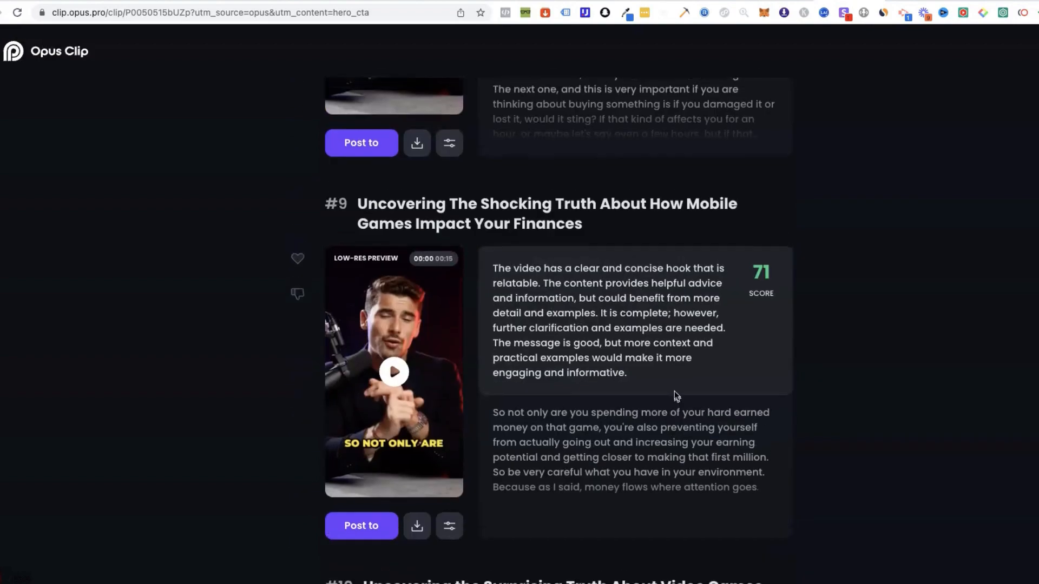
scroll(down, 3)
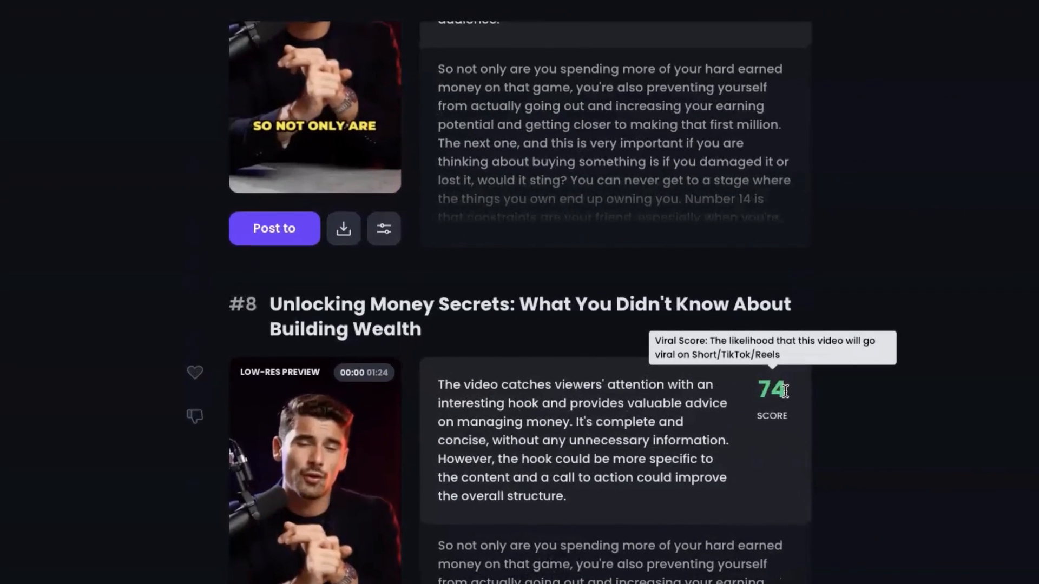
mouse_move(791, 392)
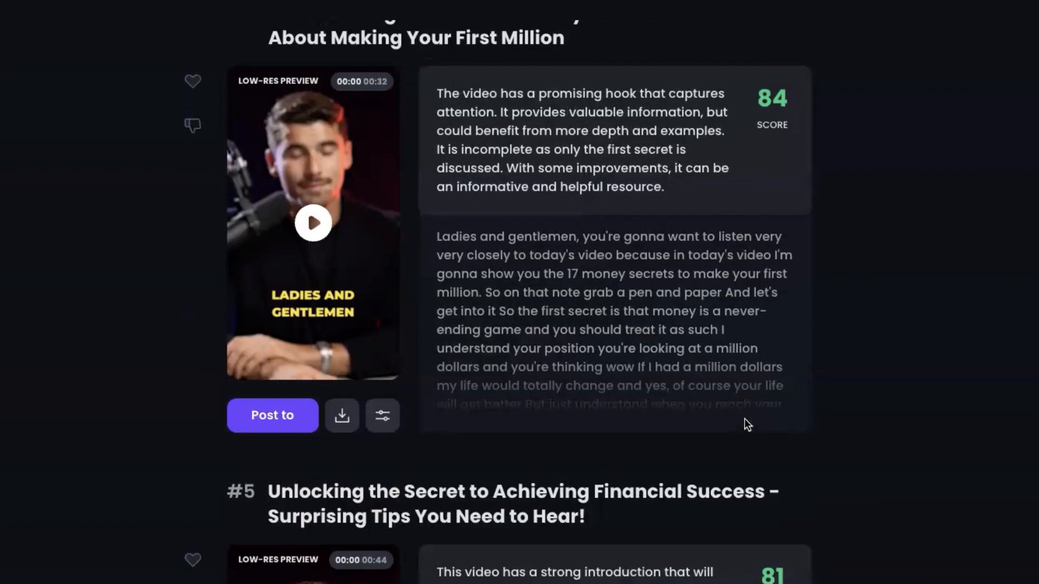
scroll(down, 3)
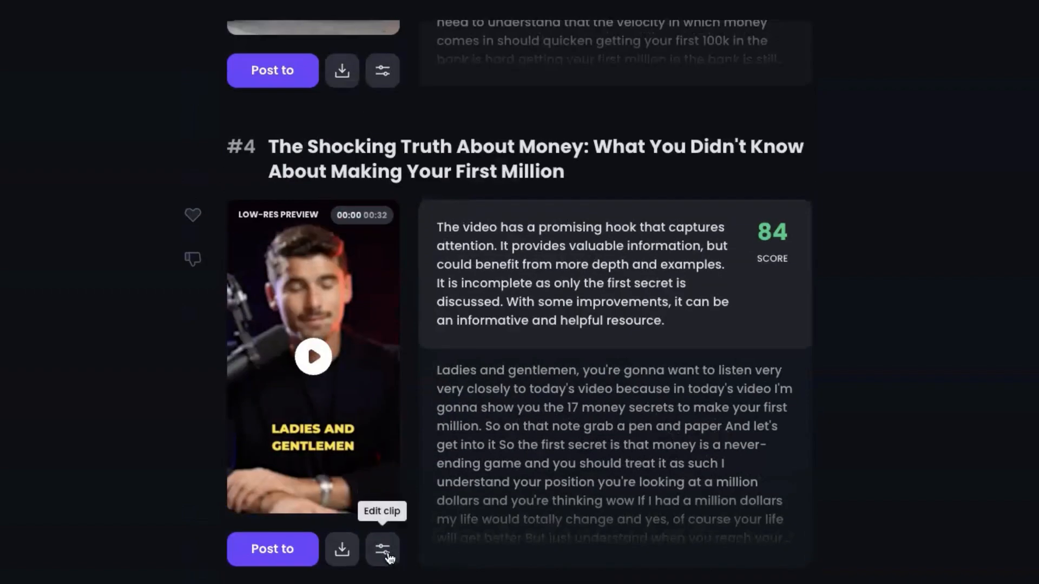
Step: Open clip #4 in the caption editor and delete the word 'pen' from its transcript
click(383, 548)
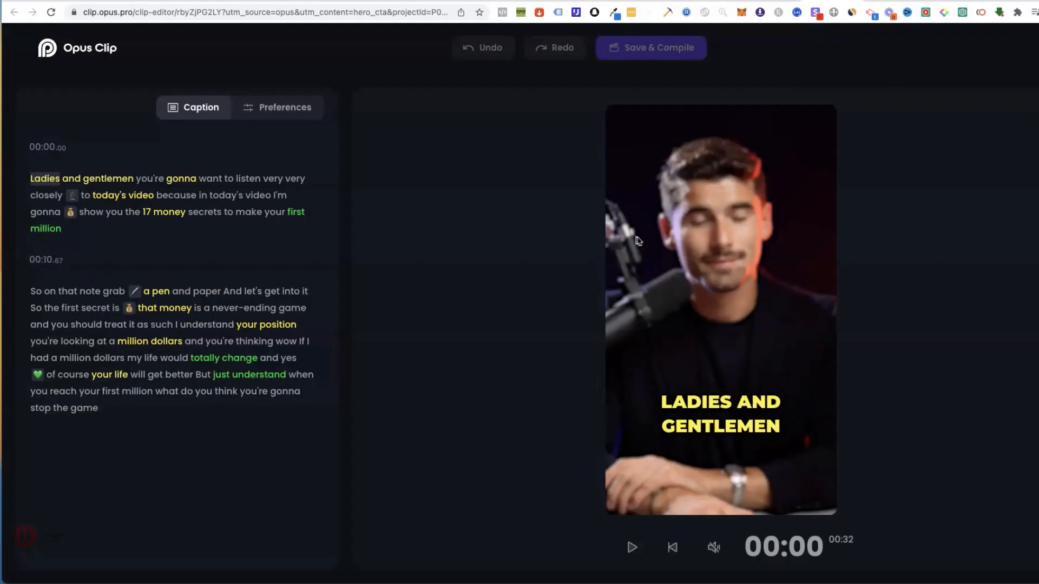
click(180, 178)
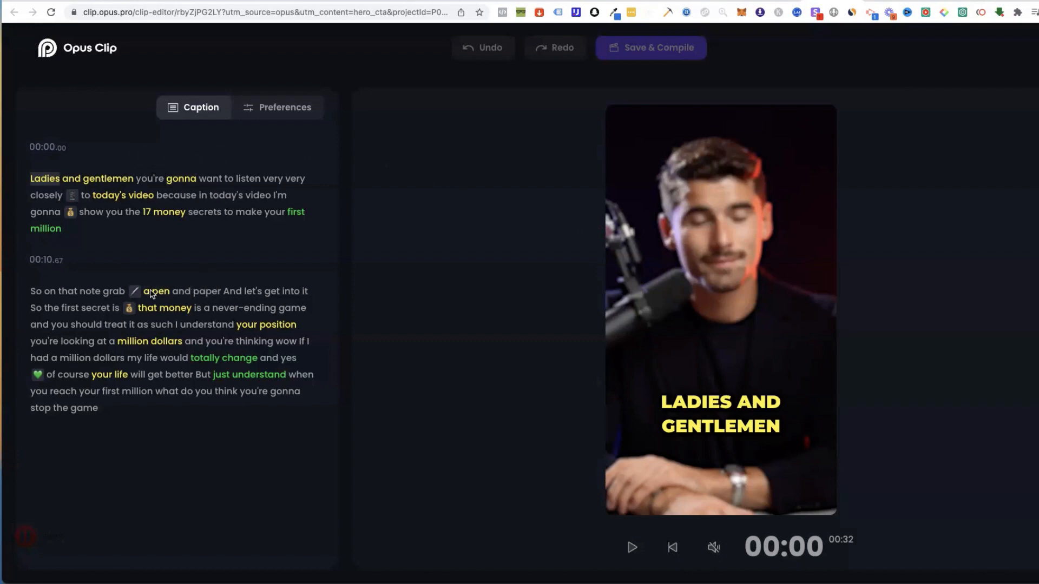
click(157, 291)
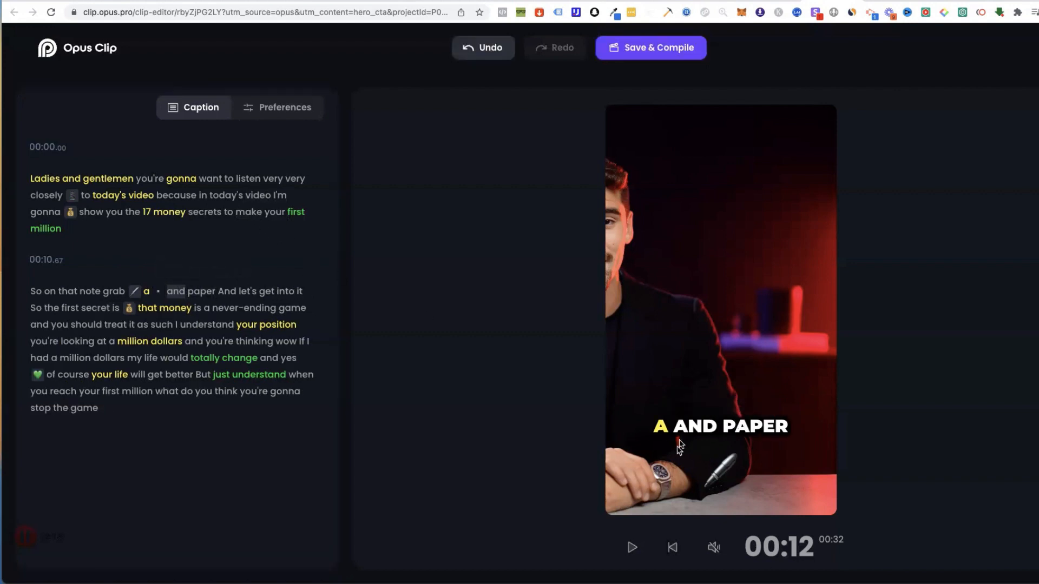
mouse_move(285, 107)
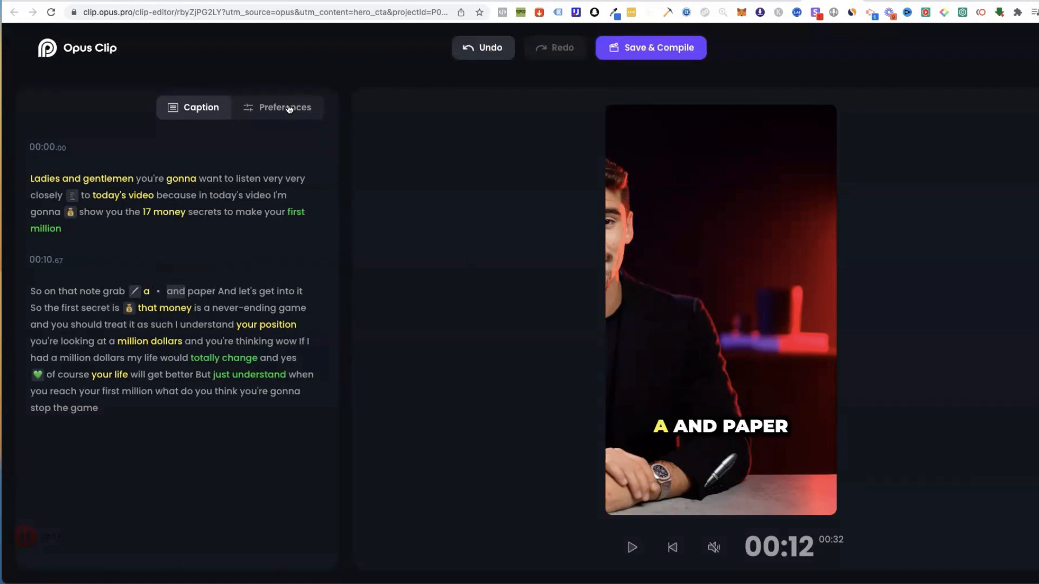
Step: Recolour clip #4's green AI keyword highlight to orange-red F72905 in Preferences
click(284, 107)
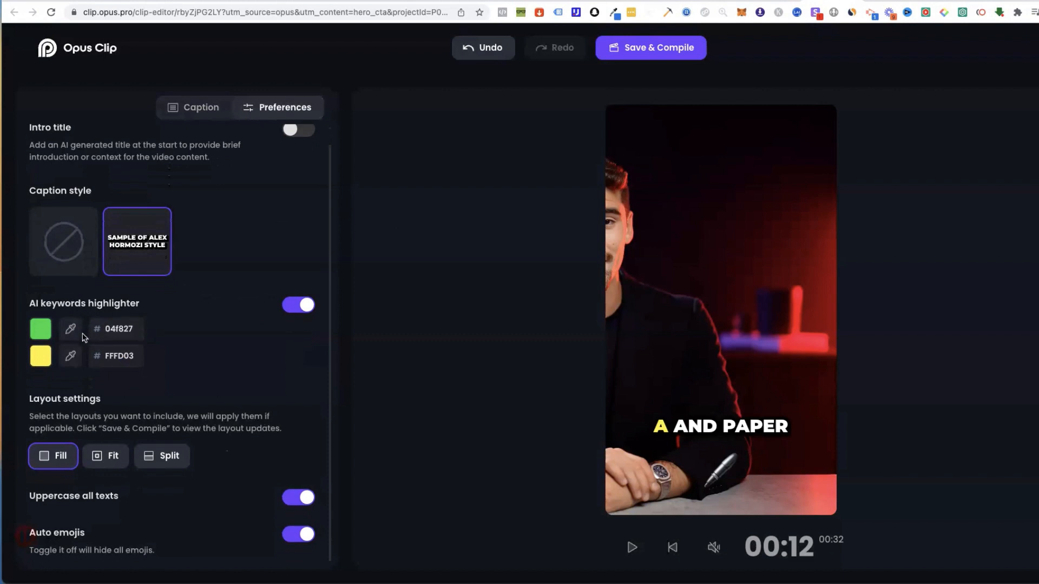
click(40, 329)
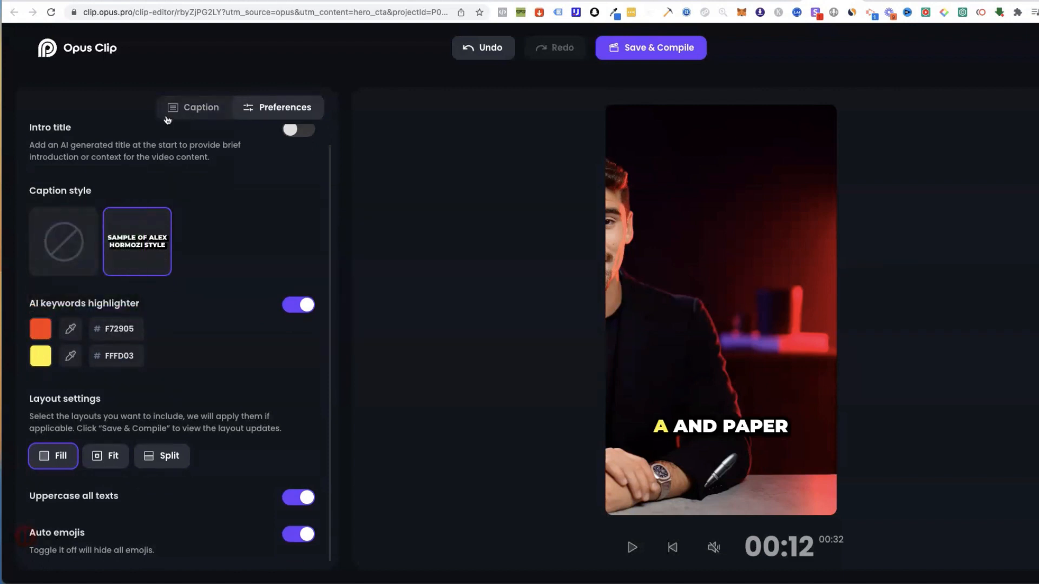
click(200, 107)
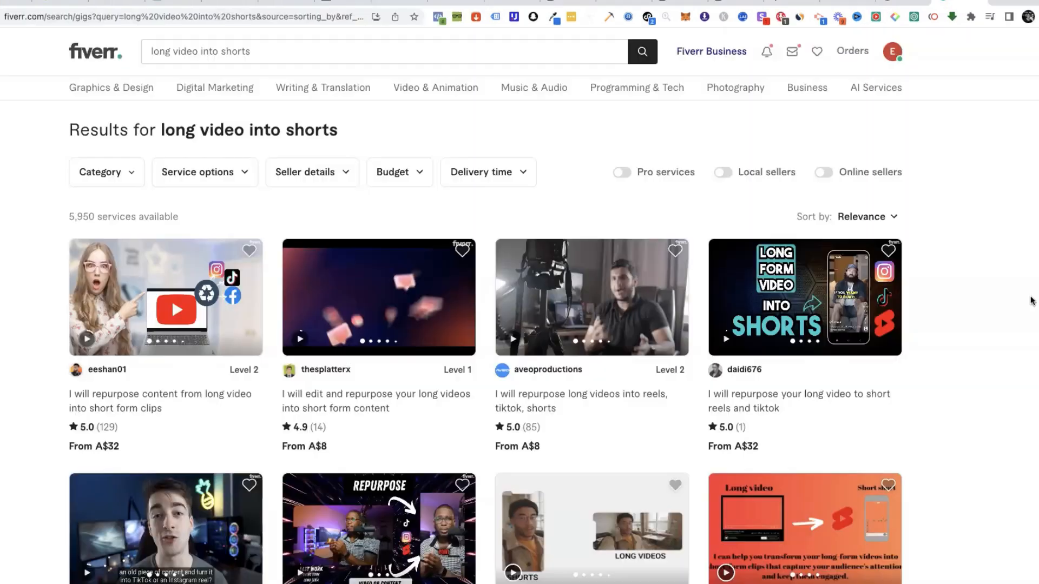
scroll(down, 3)
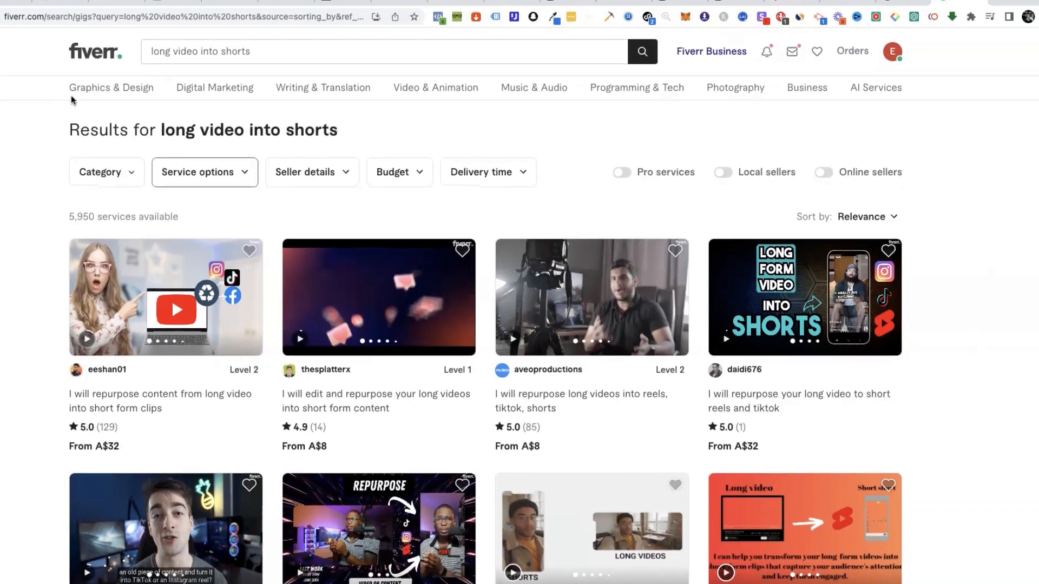
scroll(down, 3)
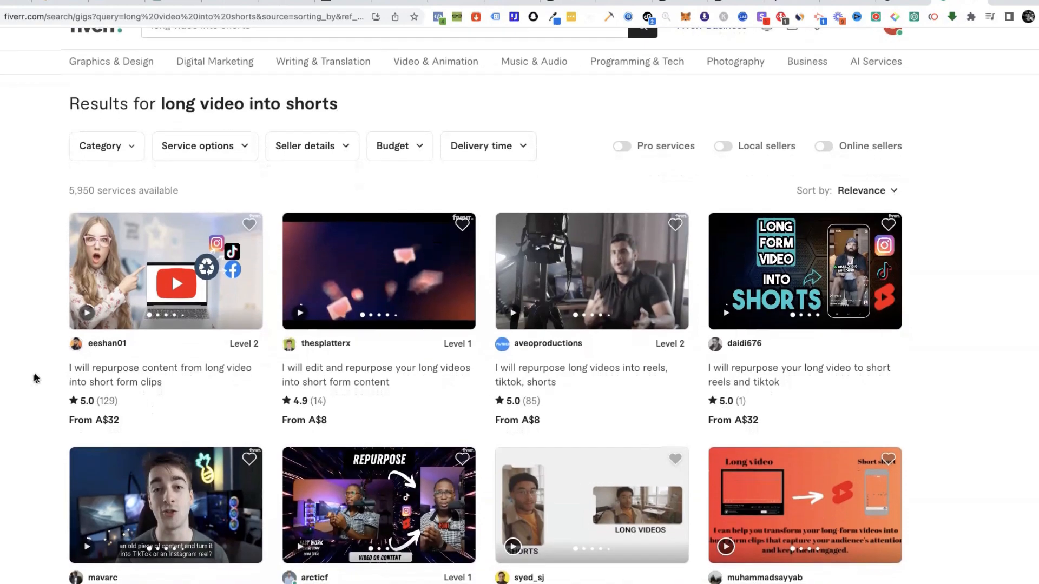
scroll(down, 3)
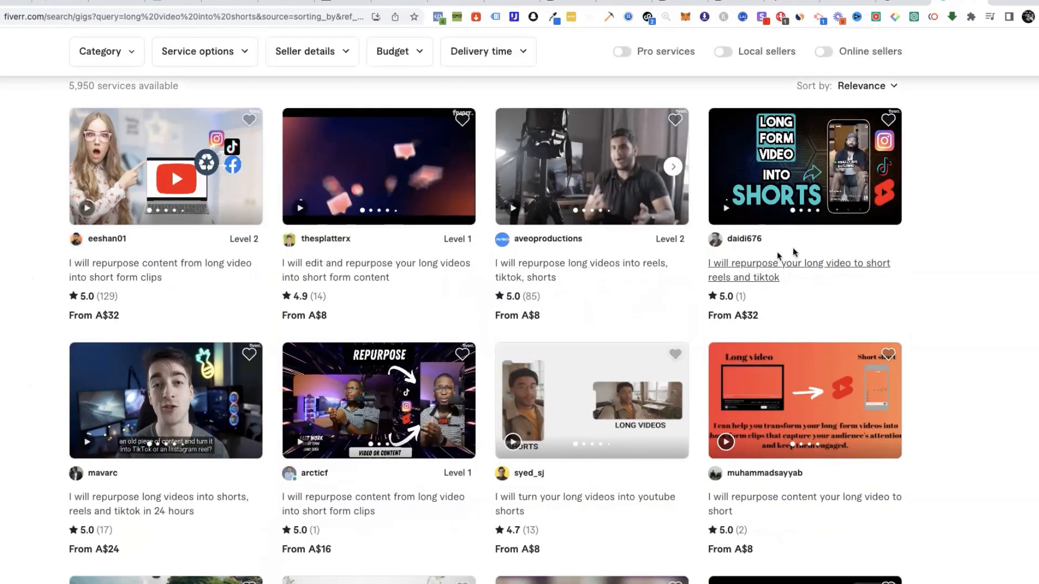
scroll(down, 3)
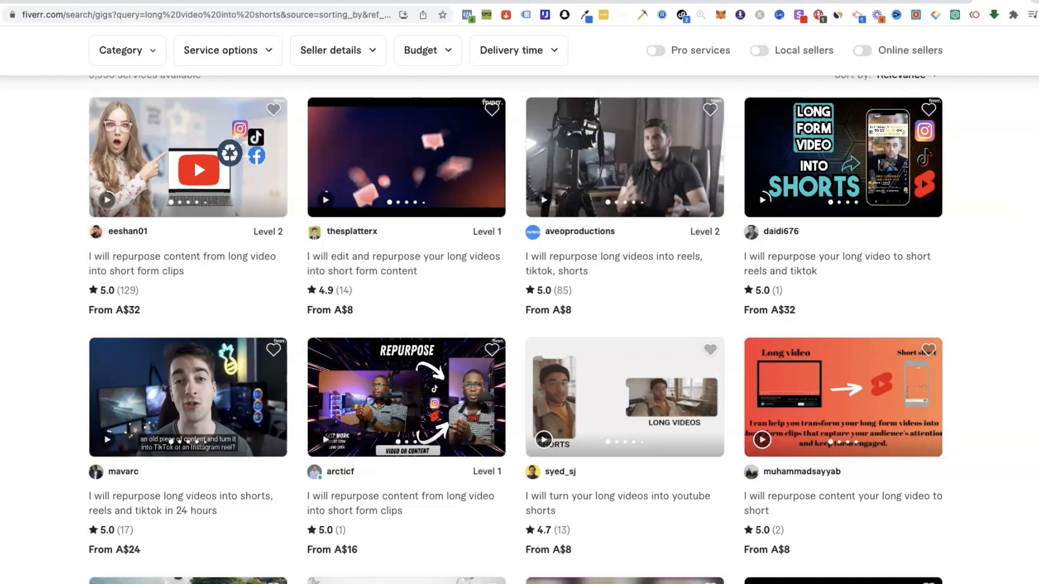
scroll(down, 3)
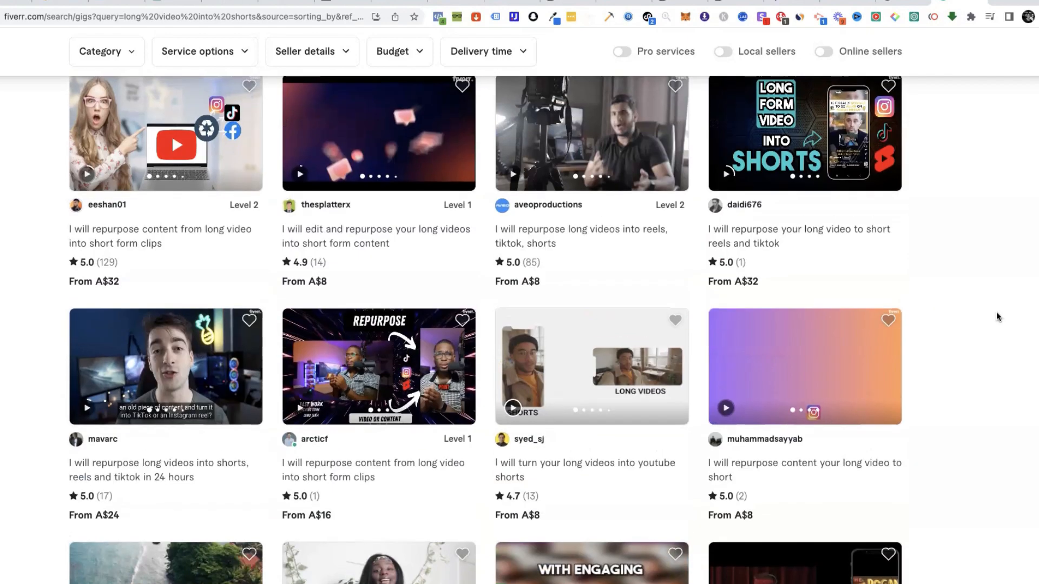
scroll(down, 3)
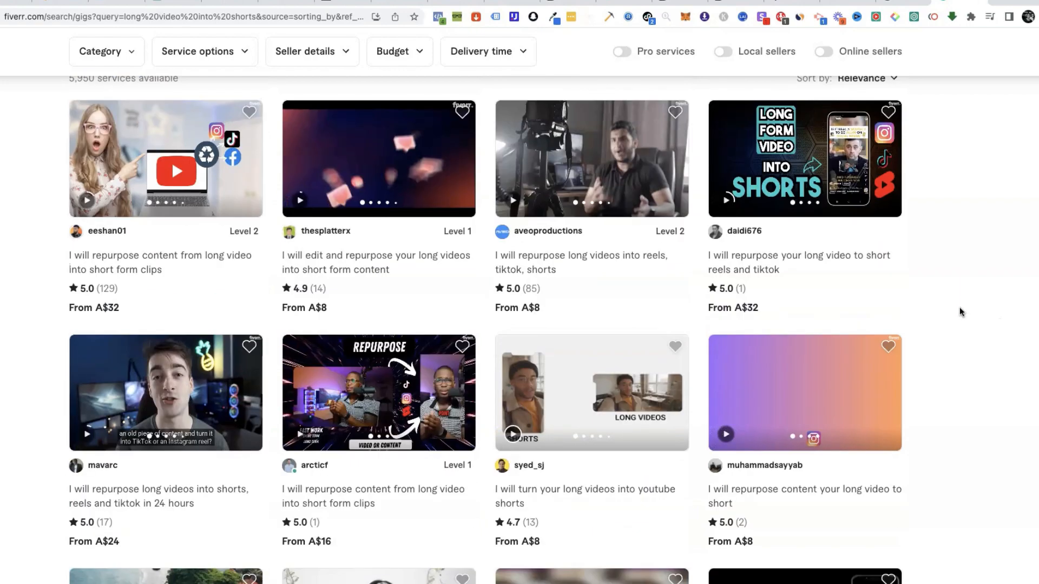
scroll(down, 3)
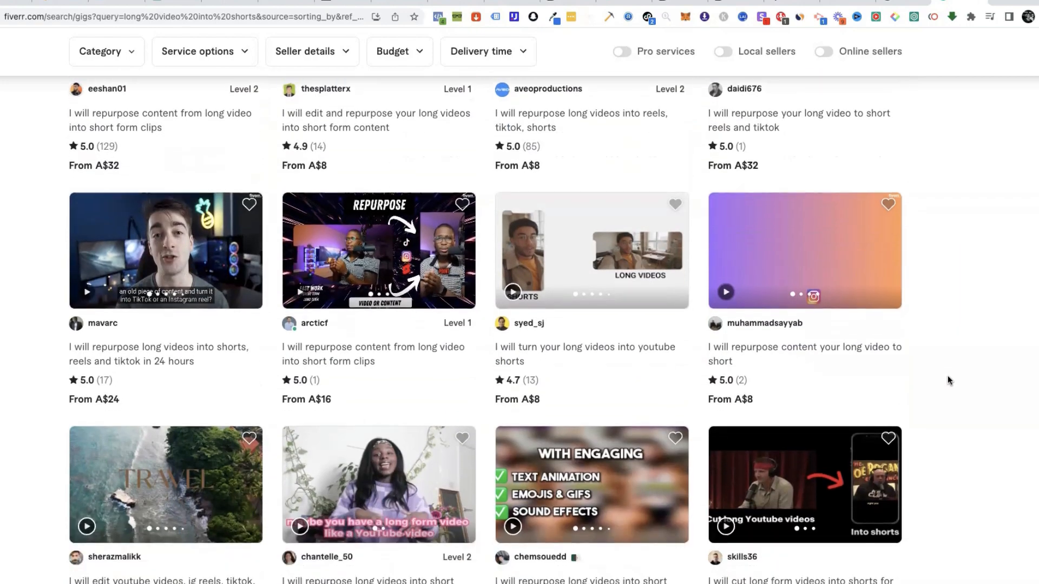
scroll(down, 3)
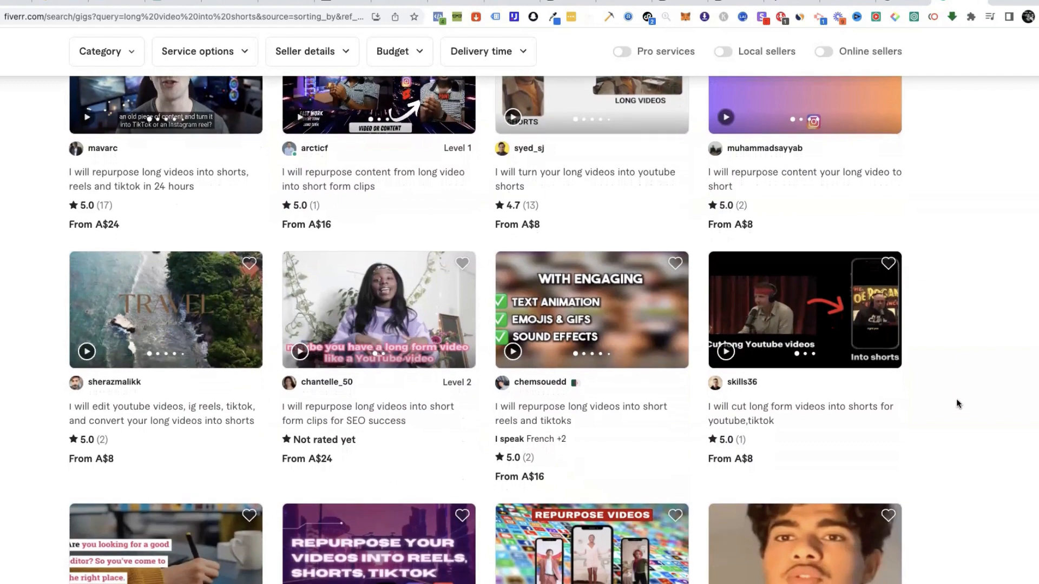
scroll(down, 3)
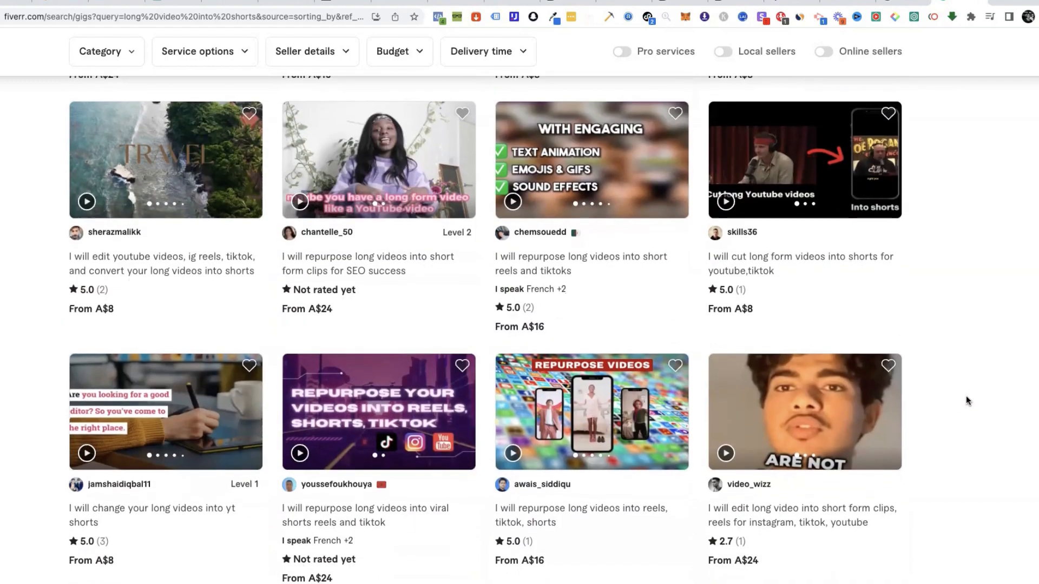
scroll(down, 3)
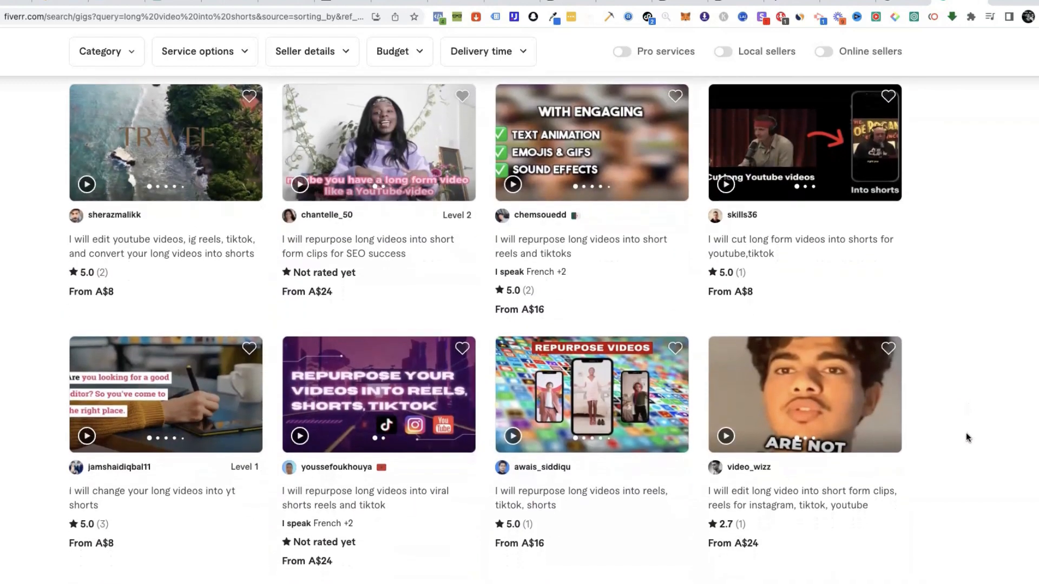
scroll(down, 3)
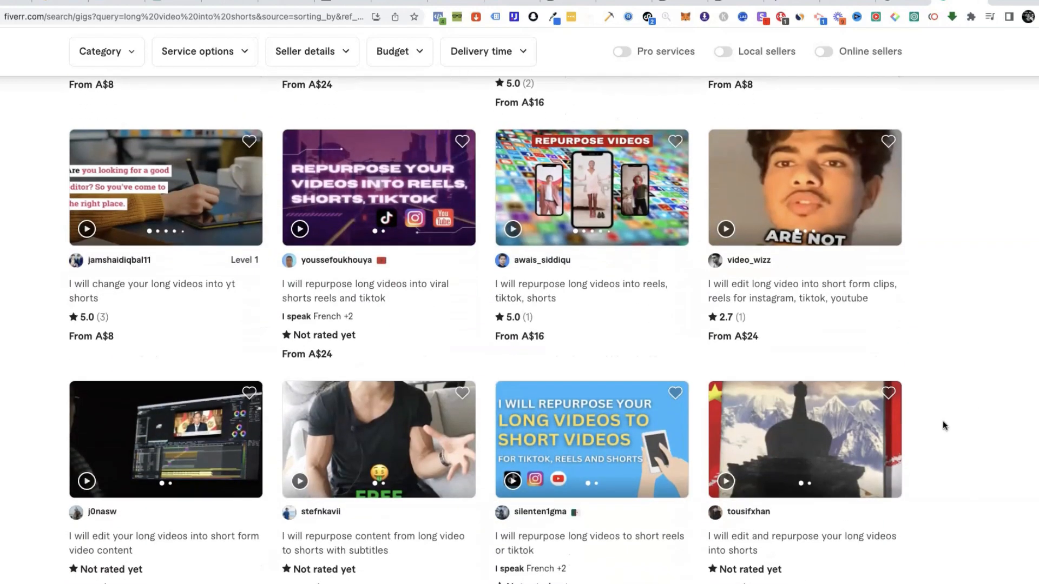
scroll(down, 3)
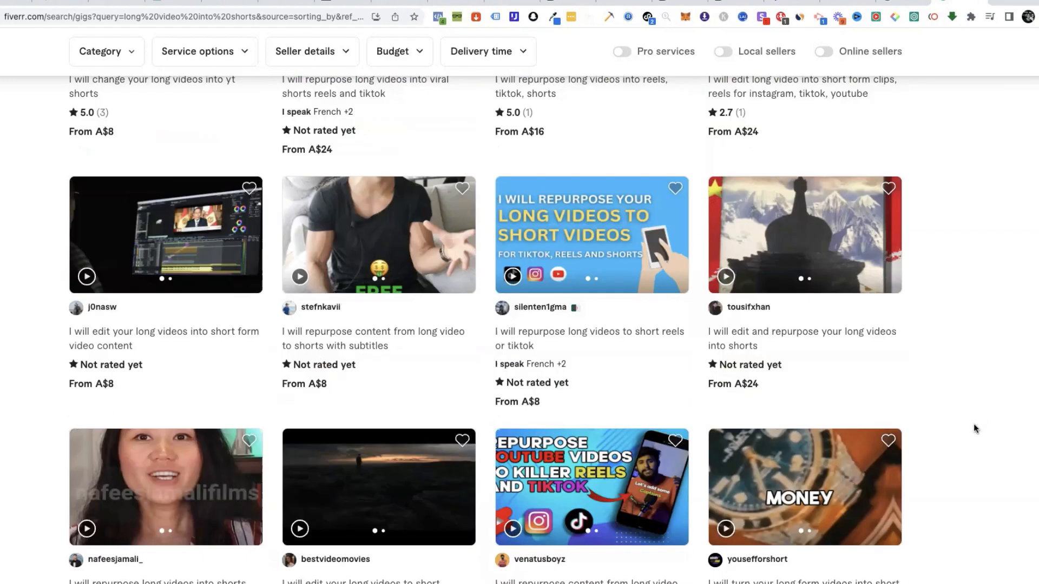
scroll(down, 3)
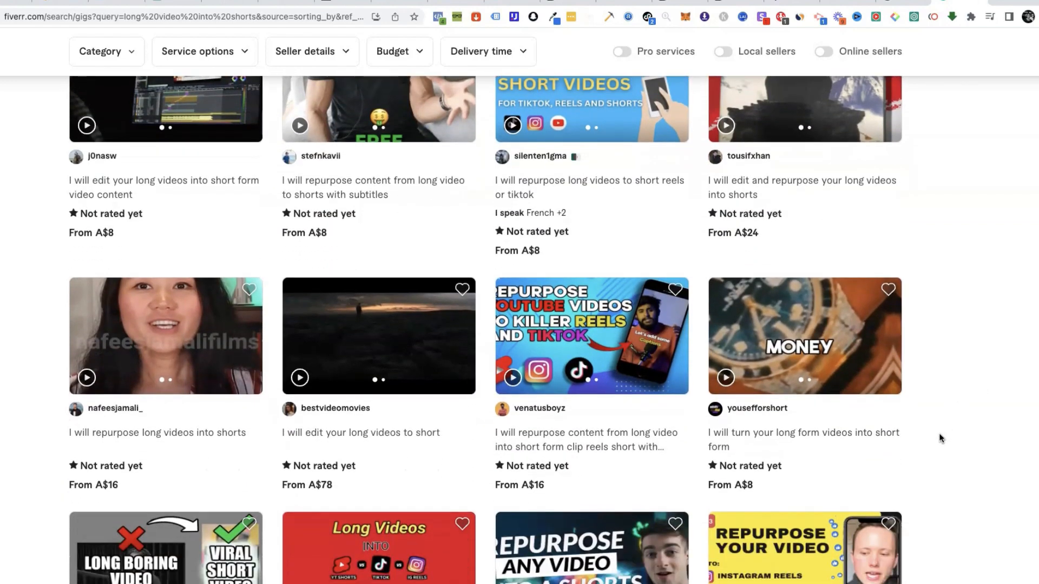
scroll(down, 3)
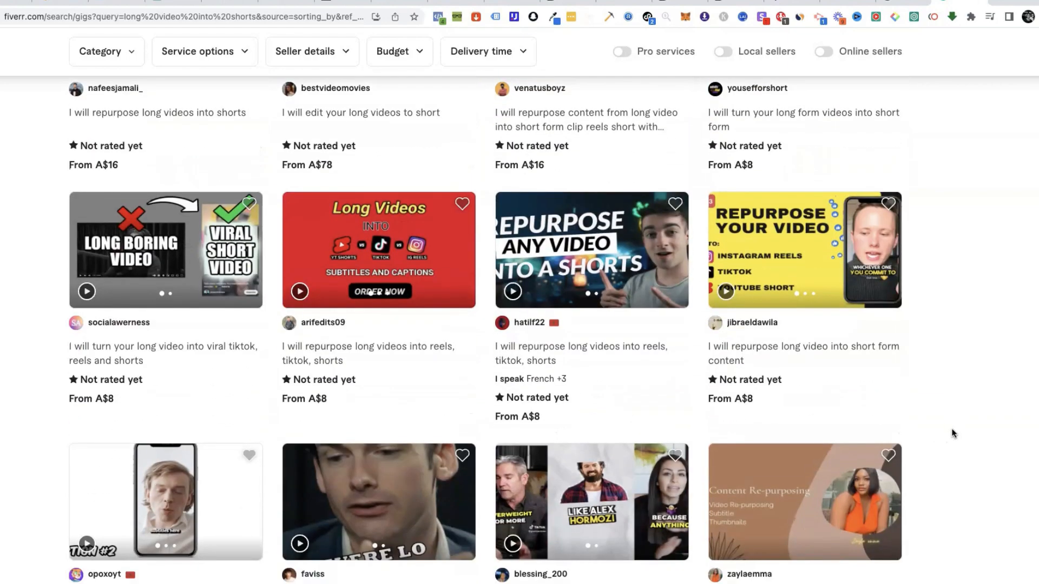
scroll(down, 3)
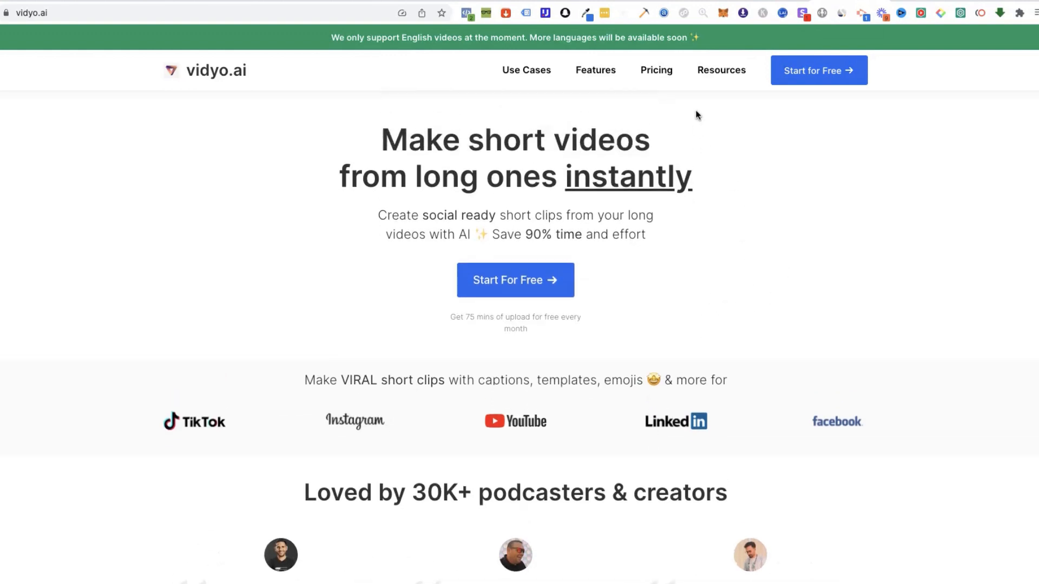
Step: View vidyo.ai's Pricing page, scrolling to the Free plan's 75 upload minutes per month
click(655, 71)
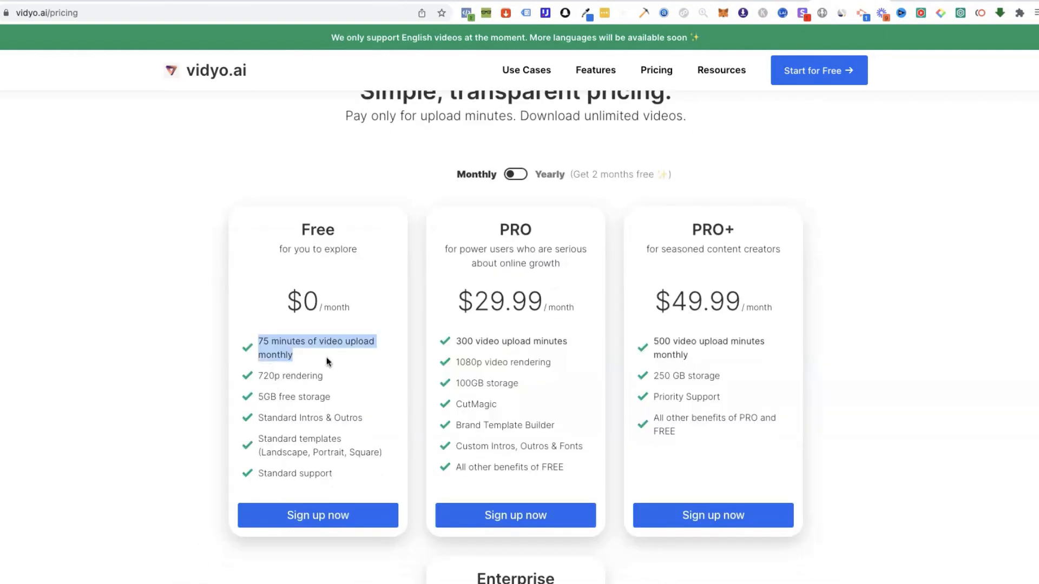
scroll(down, 3)
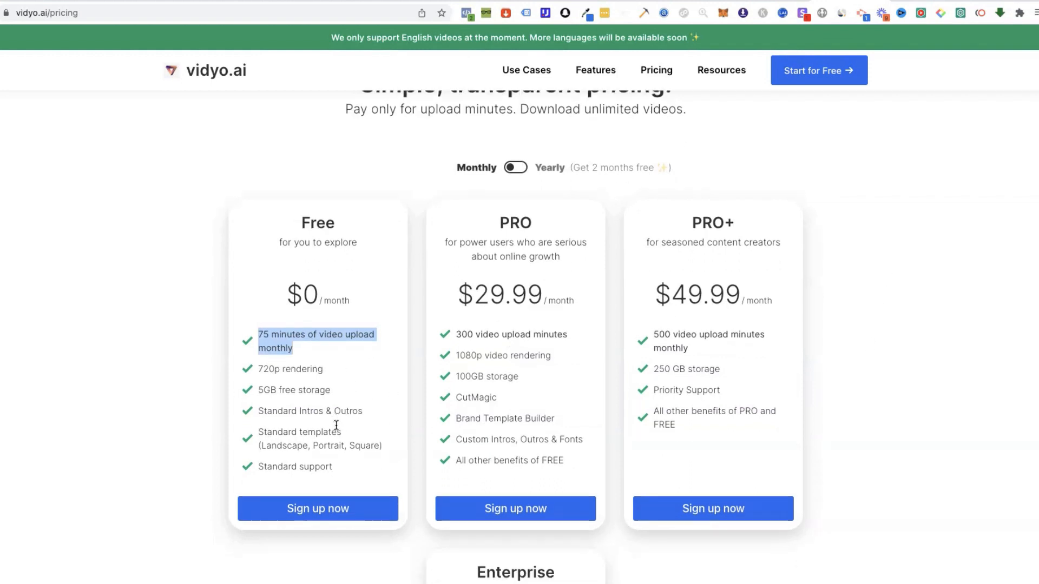
scroll(down, 3)
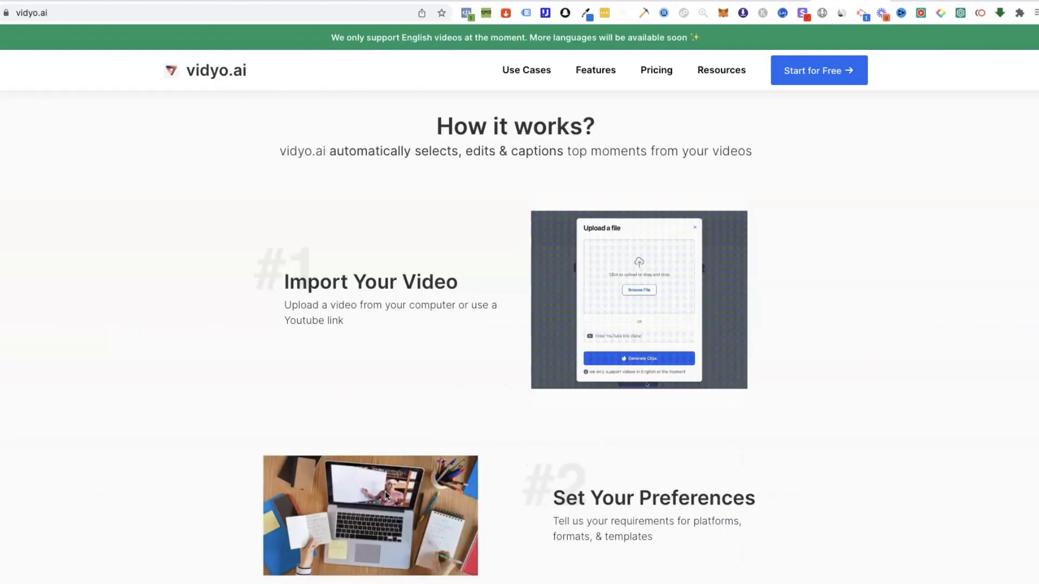
scroll(down, 3)
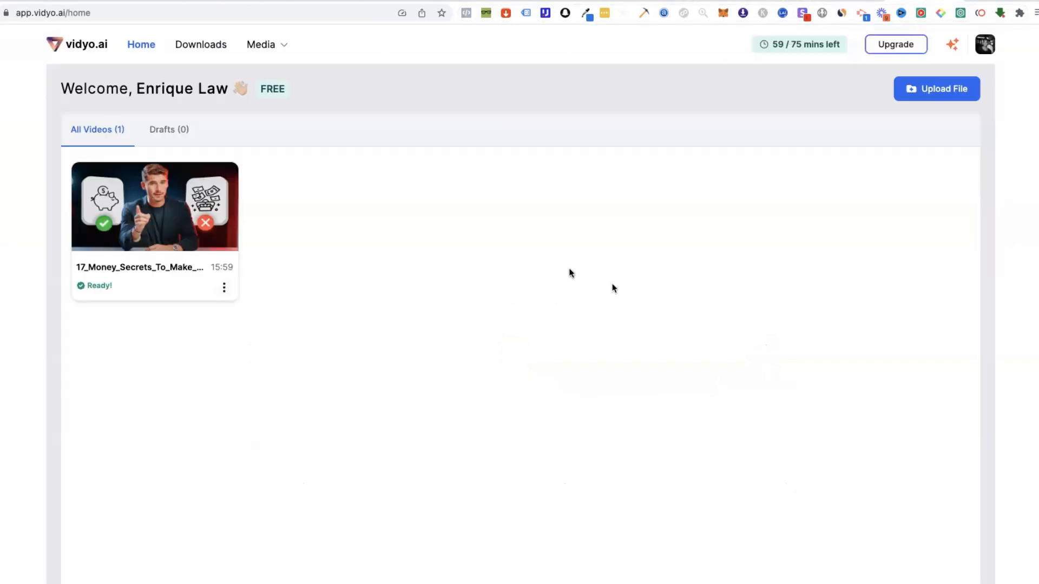
mouse_move(164, 232)
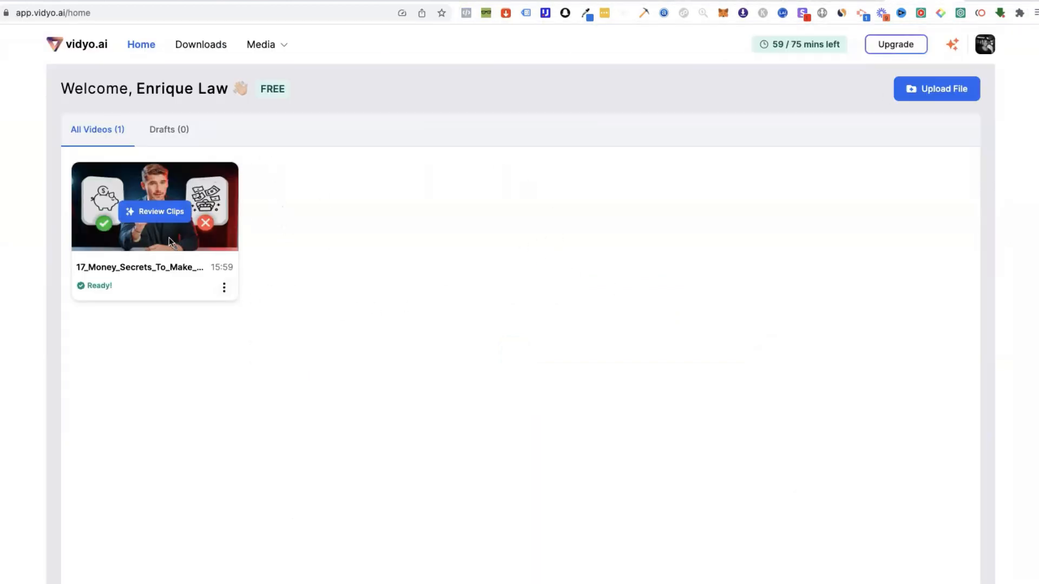
Step: Open the money-secrets video's shorts and compare square, reel and landscape preview formats
click(154, 207)
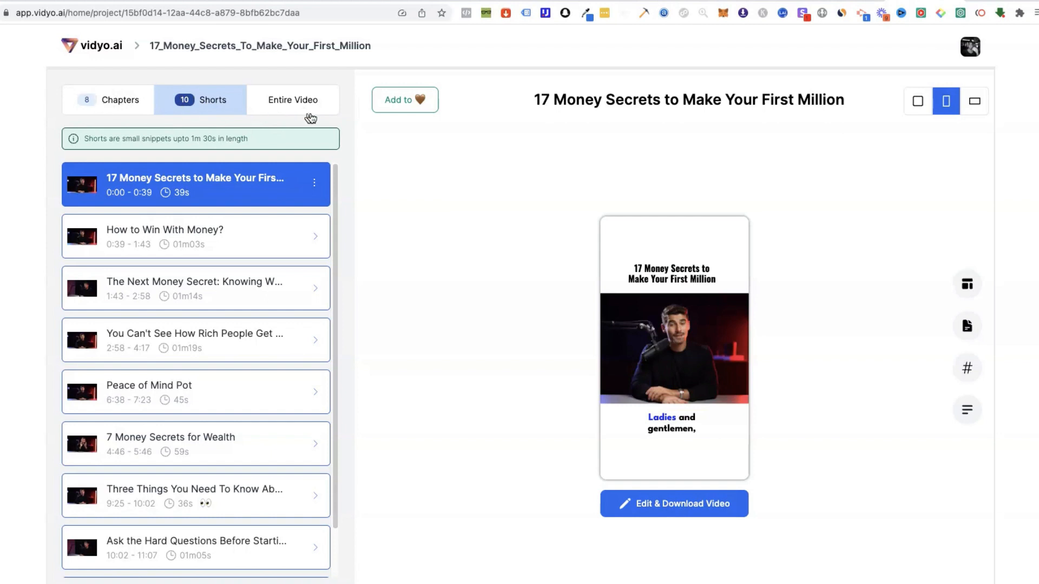
click(917, 101)
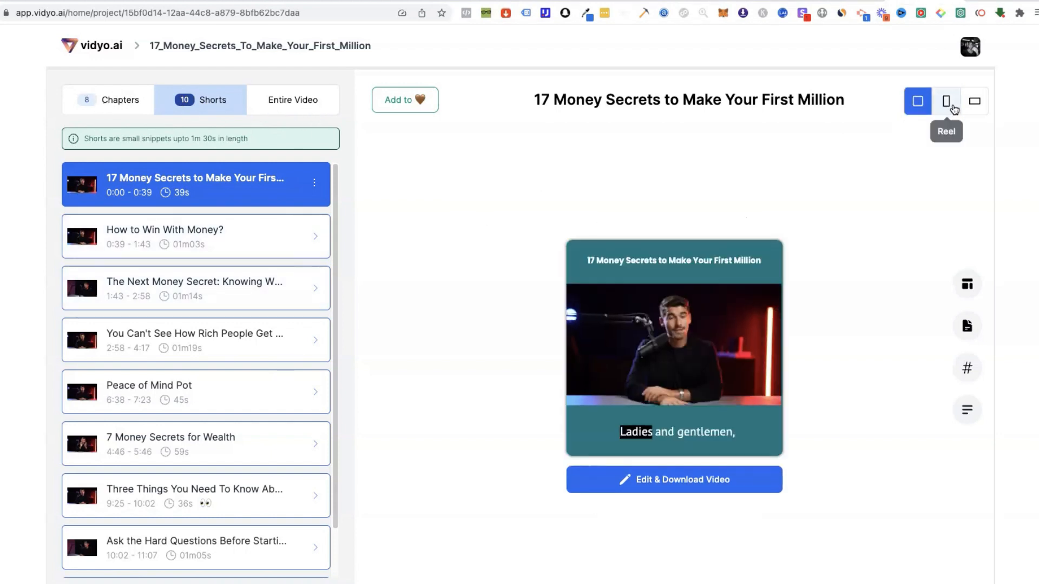
click(946, 100)
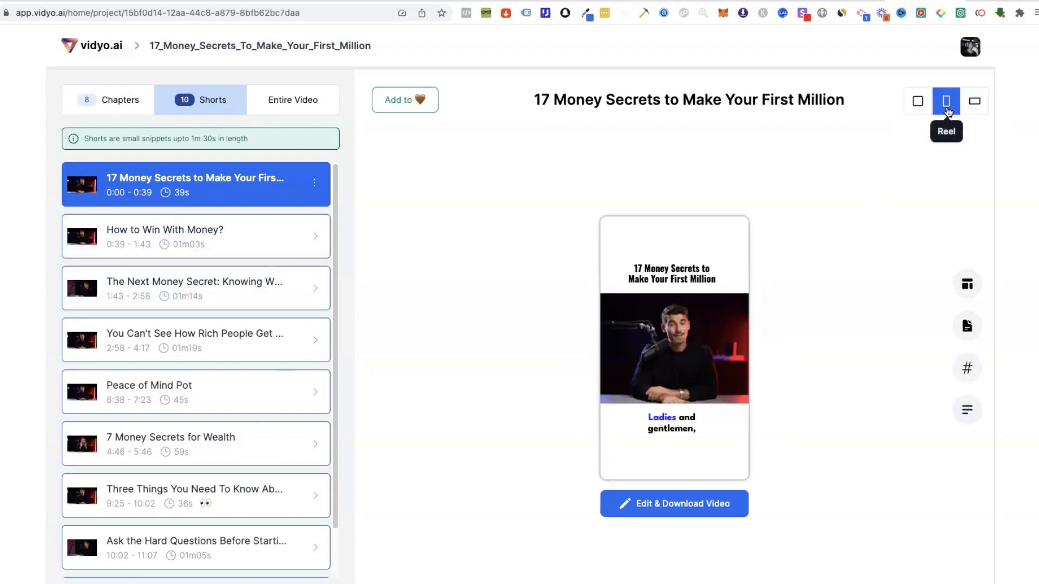
click(974, 101)
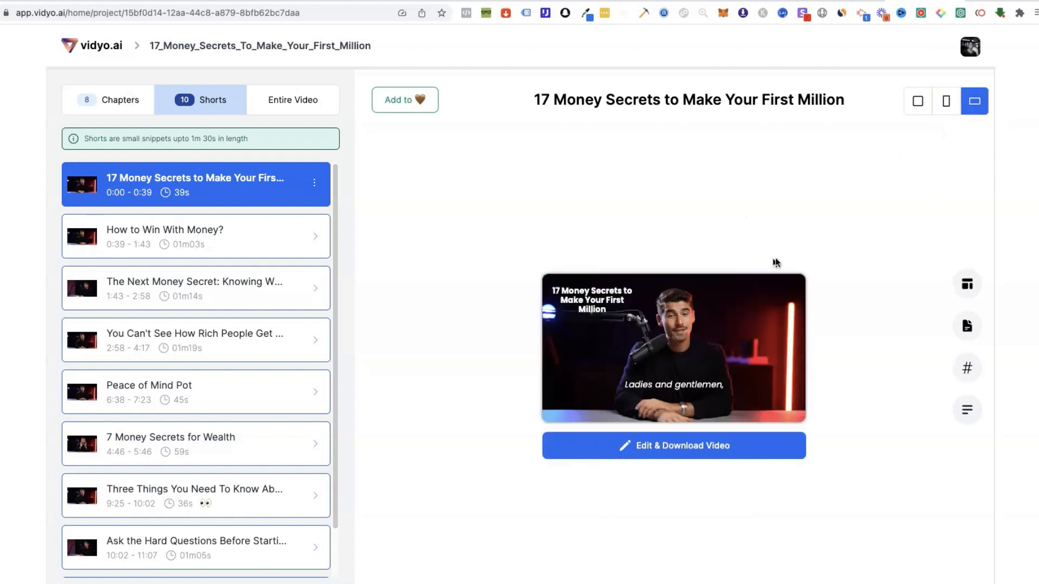
Step: Preview the '17 Money Secrets' and 'You Can't See How Rich People Get Money' shorts
click(945, 100)
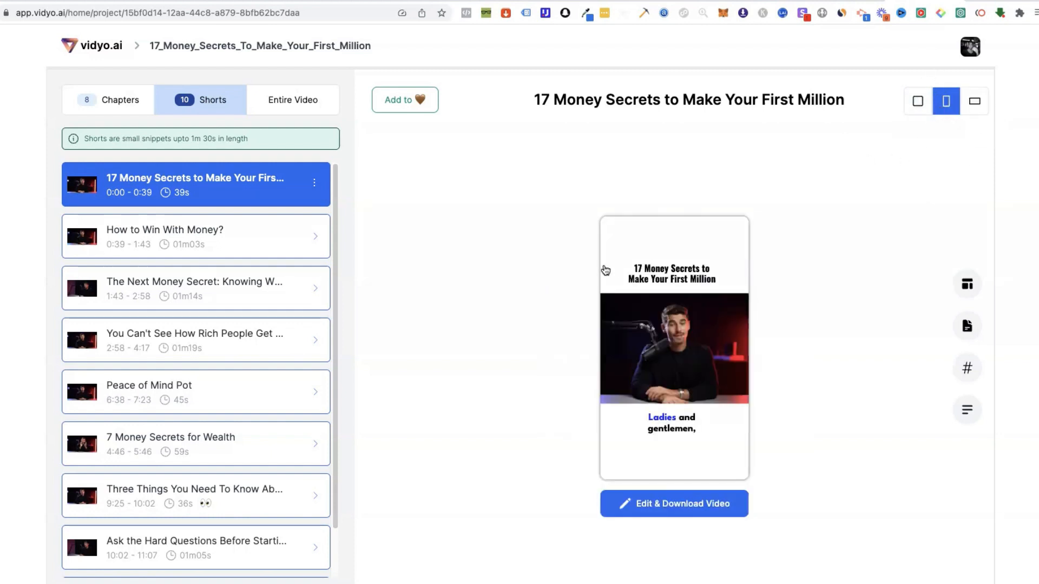
mouse_move(623, 215)
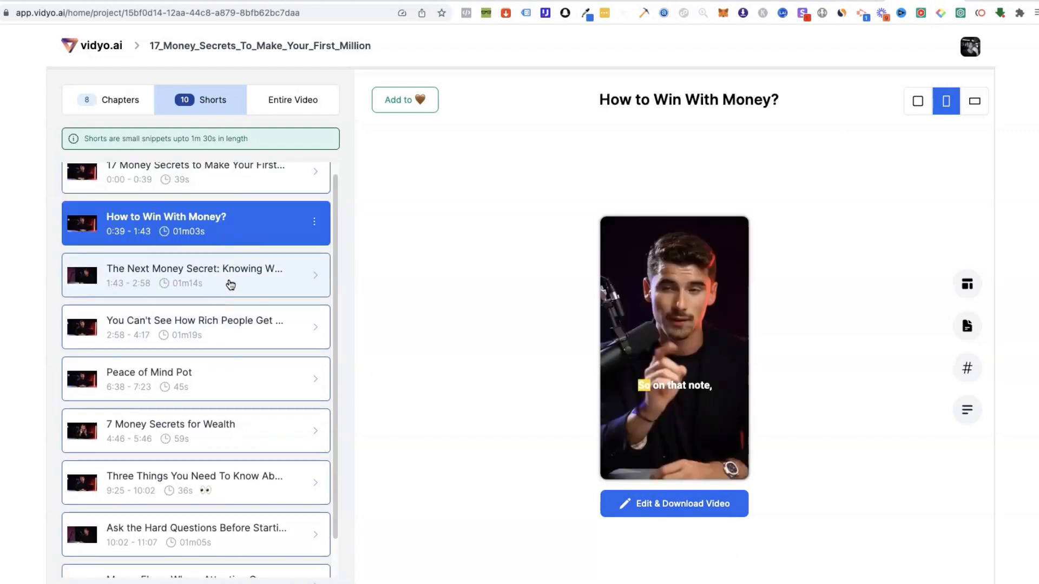
click(195, 327)
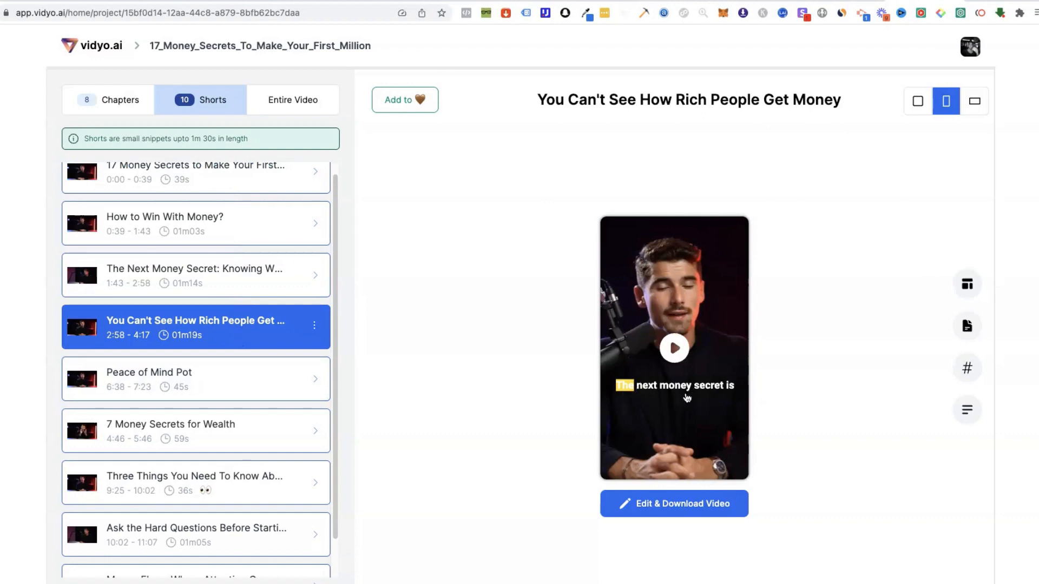
scroll(down, 3)
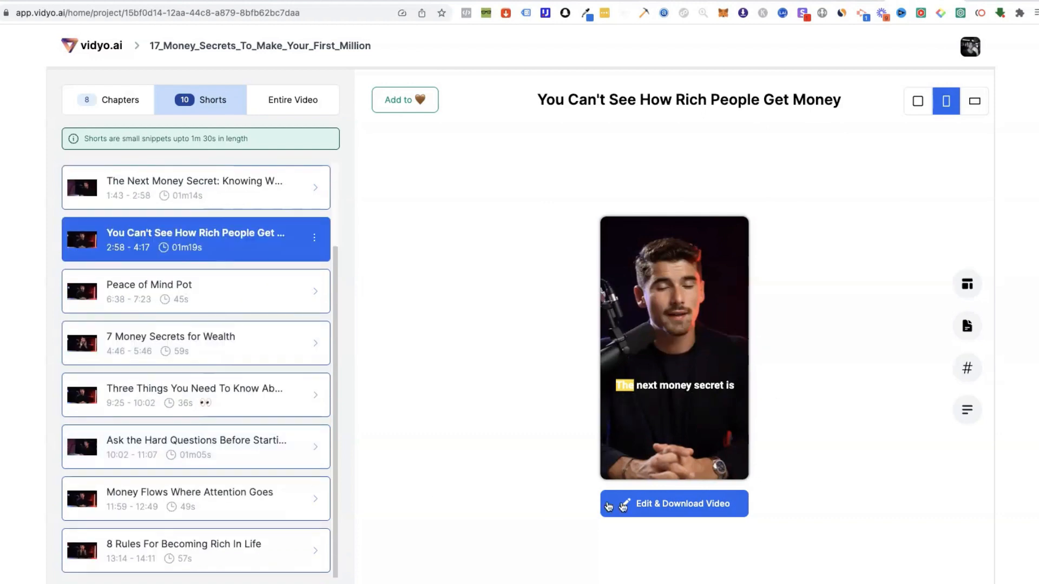
Step: Open the short in Edit & Download and scroll through its templates
click(673, 504)
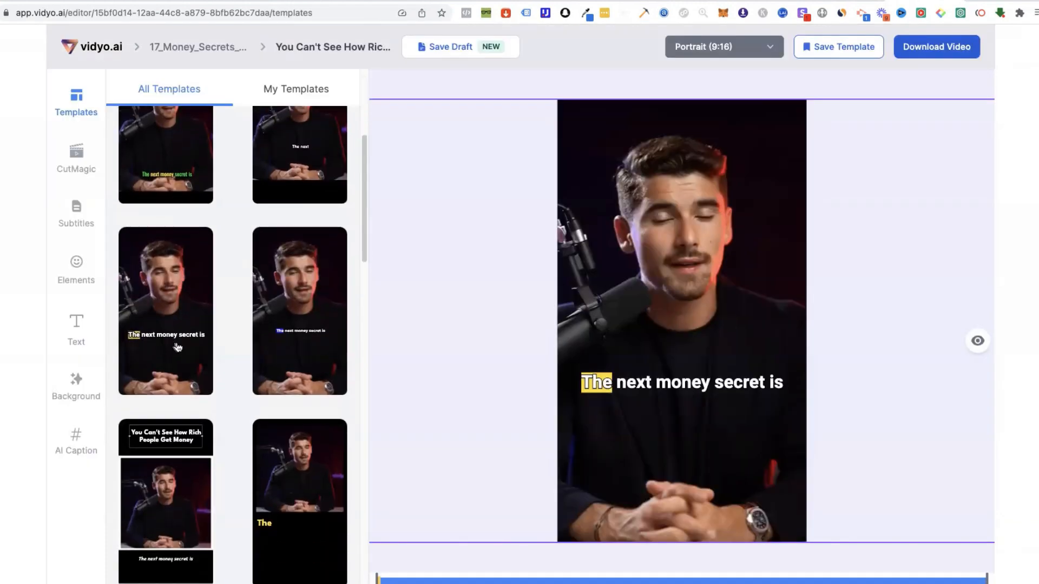
scroll(down, 3)
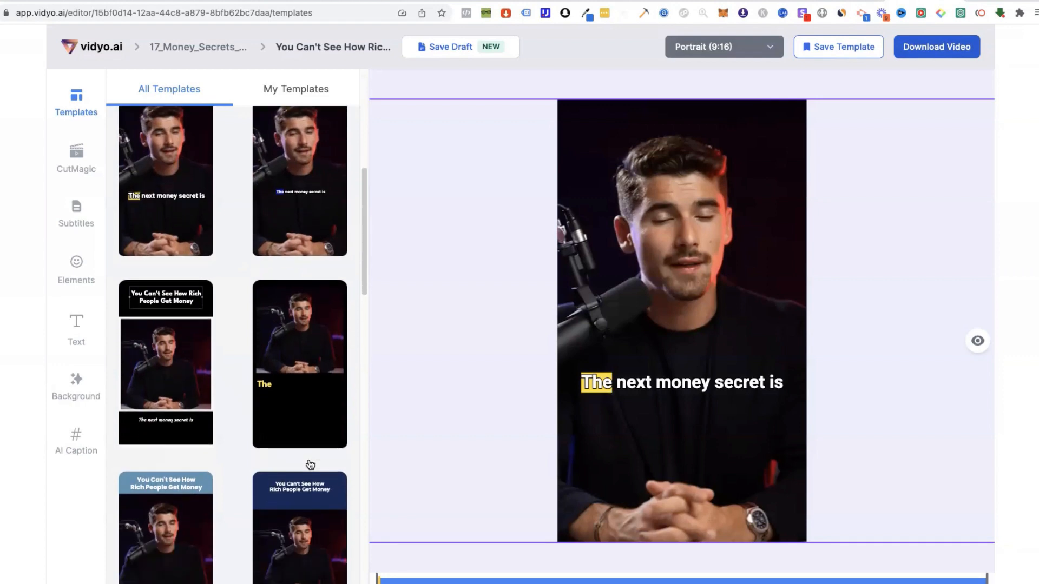
scroll(down, 3)
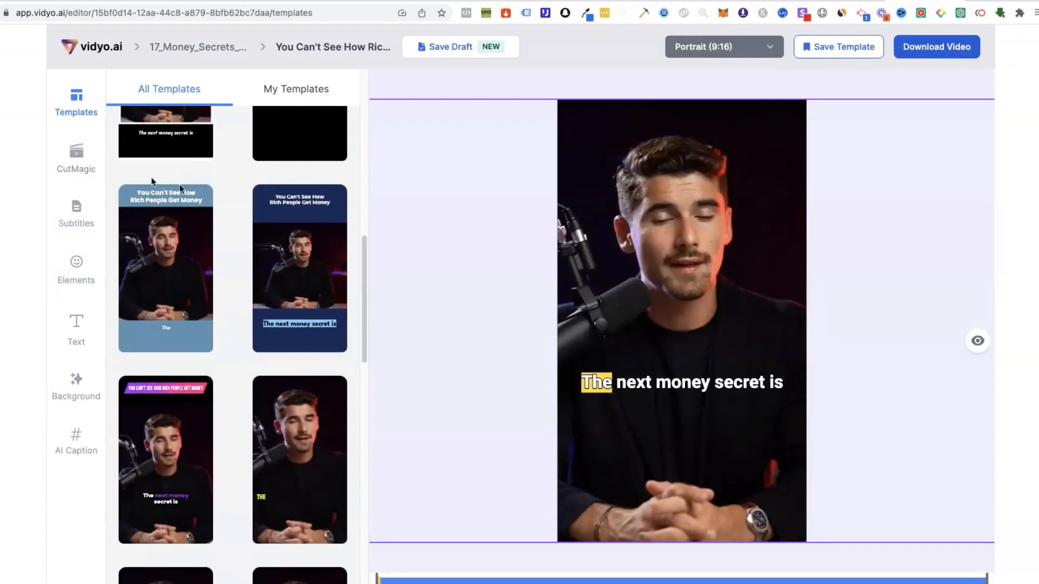
scroll(down, 3)
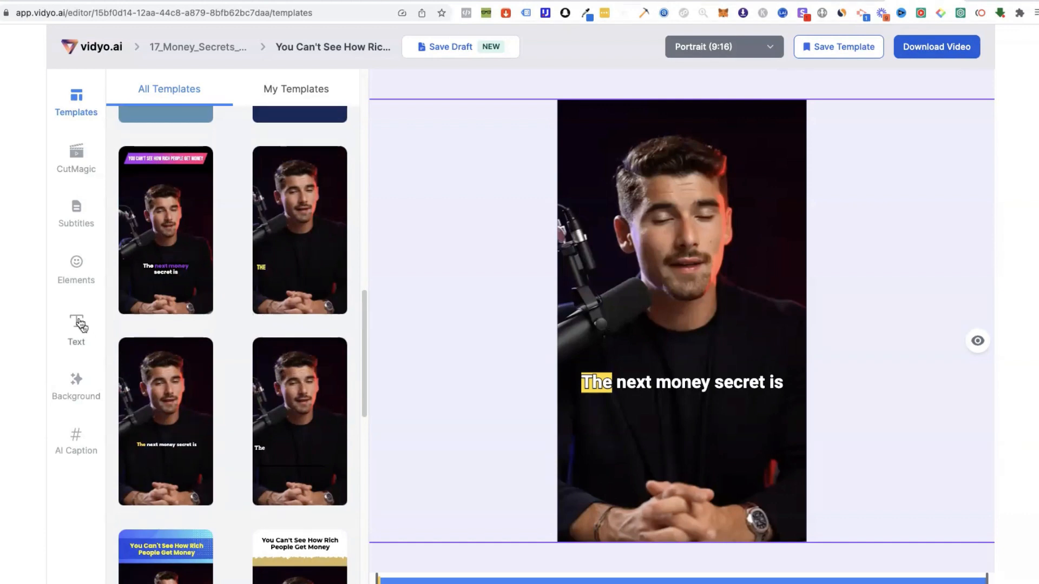
Step: Browse the editor's Elements and Subtitles panels before returning to the Home dashboard
click(76, 268)
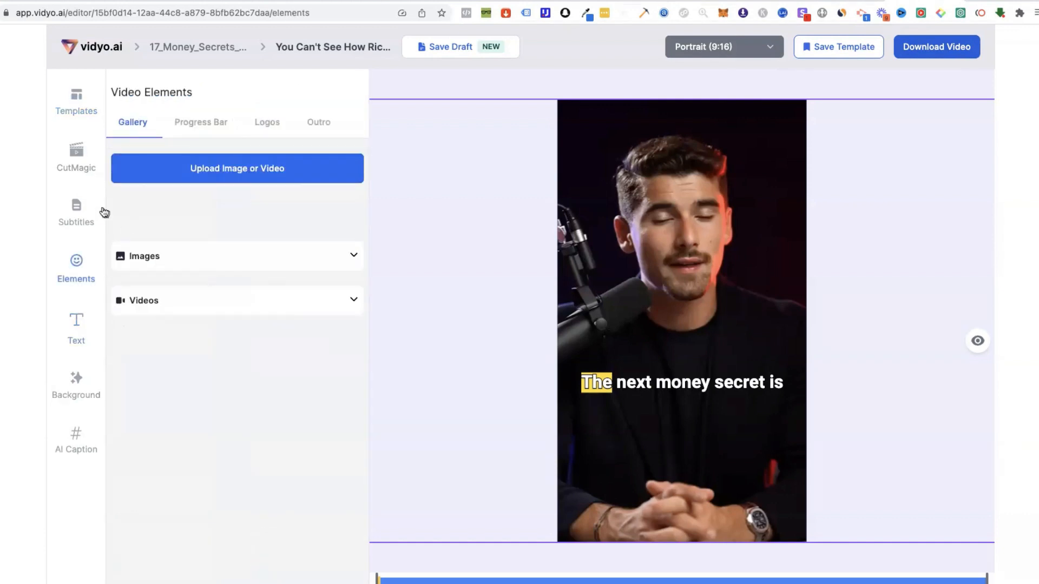
click(76, 212)
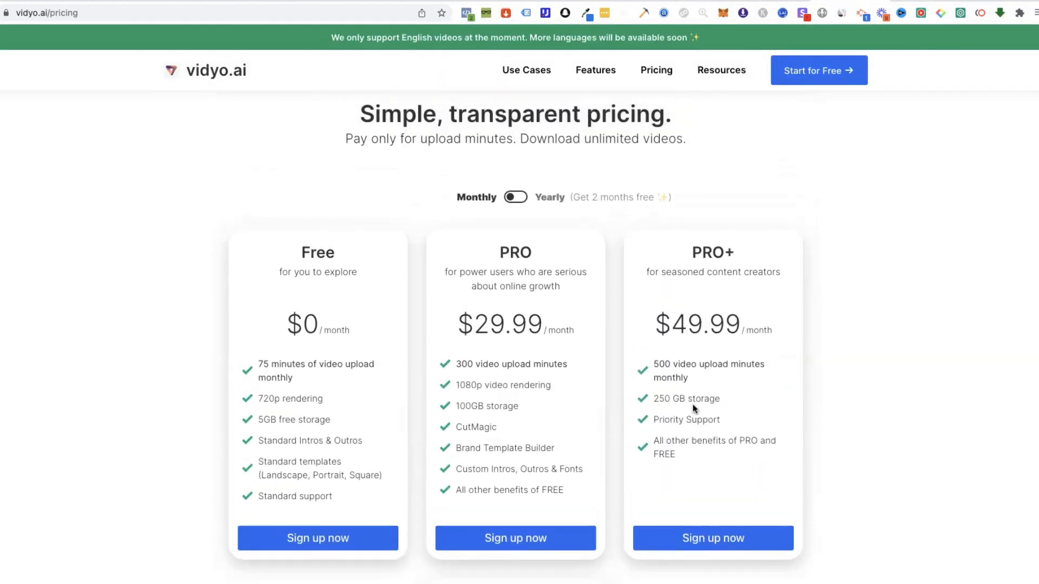
mouse_move(525, 346)
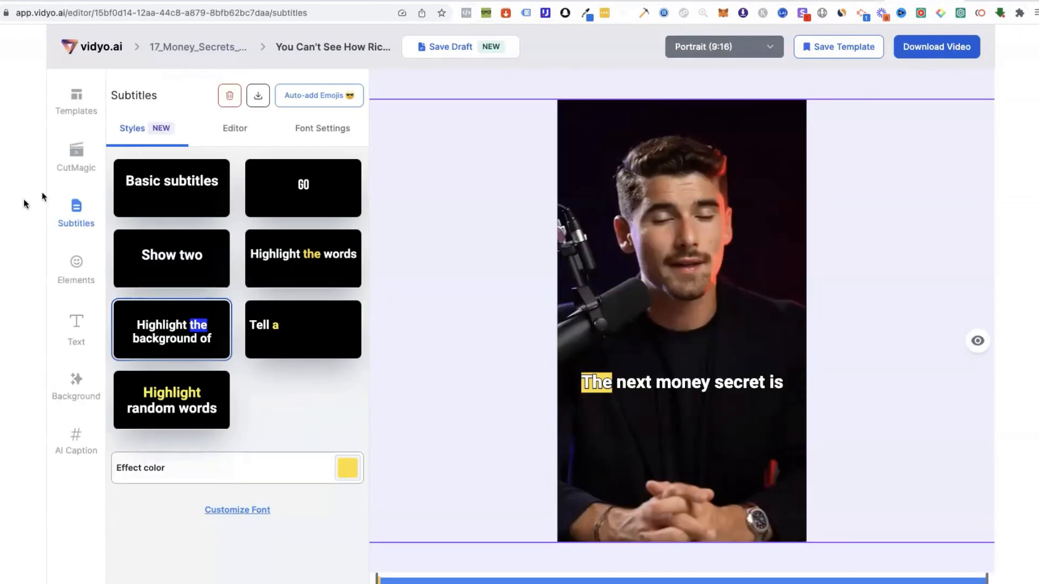
click(75, 268)
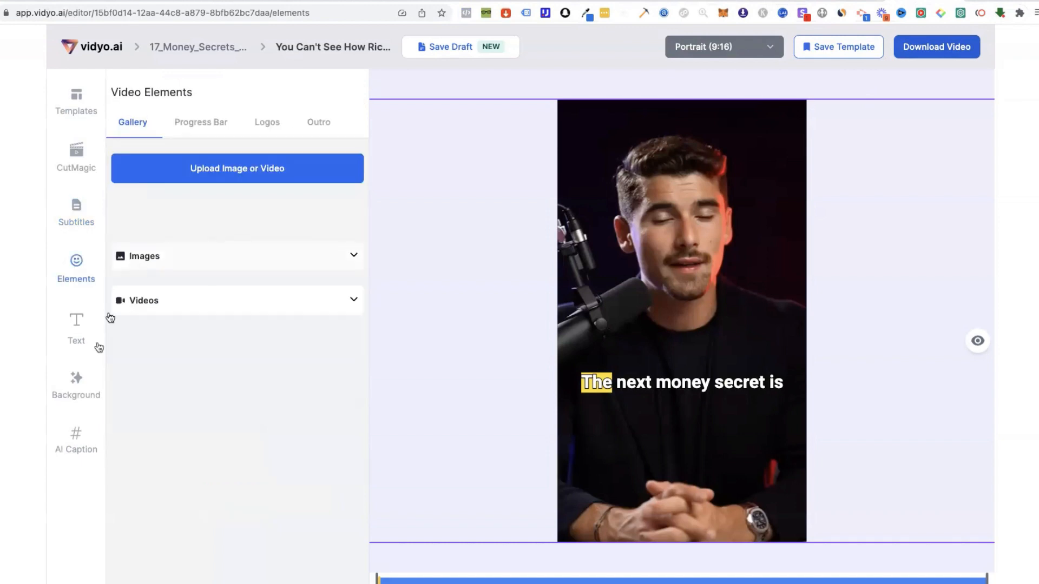
click(75, 441)
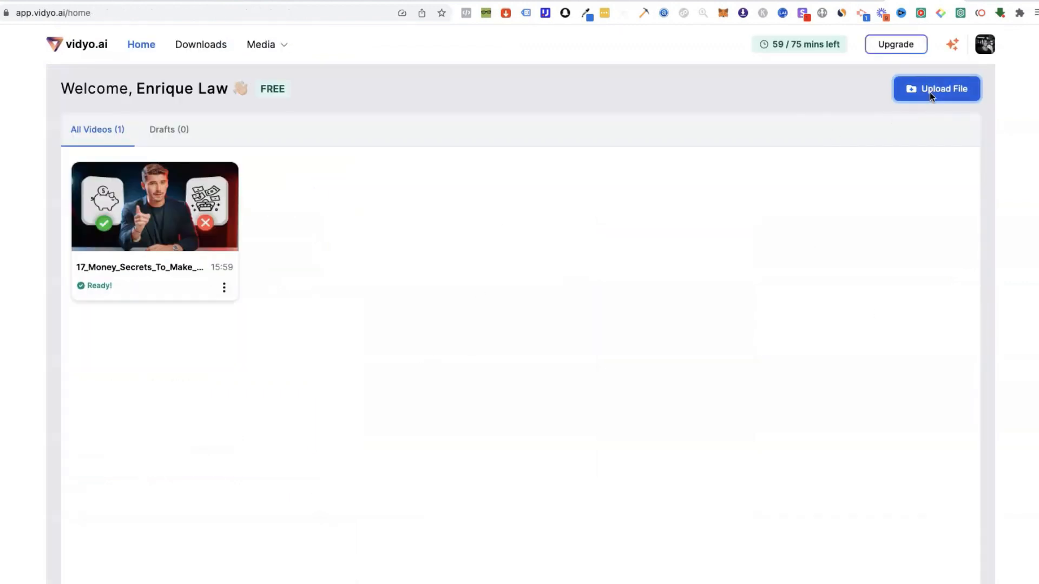
Step: Open the Upload File import dialog to paste a YouTube link
click(937, 88)
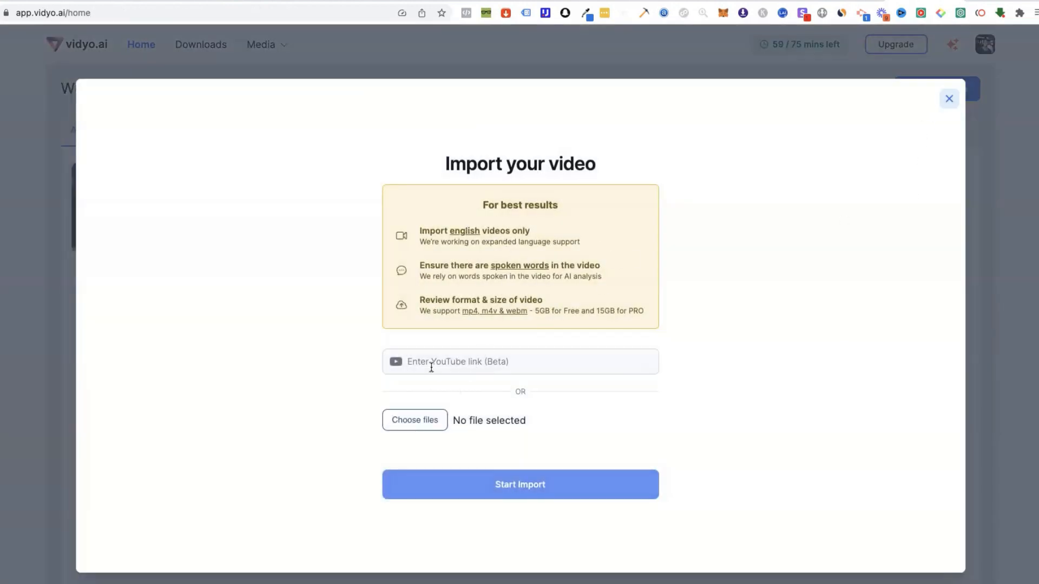
click(519, 361)
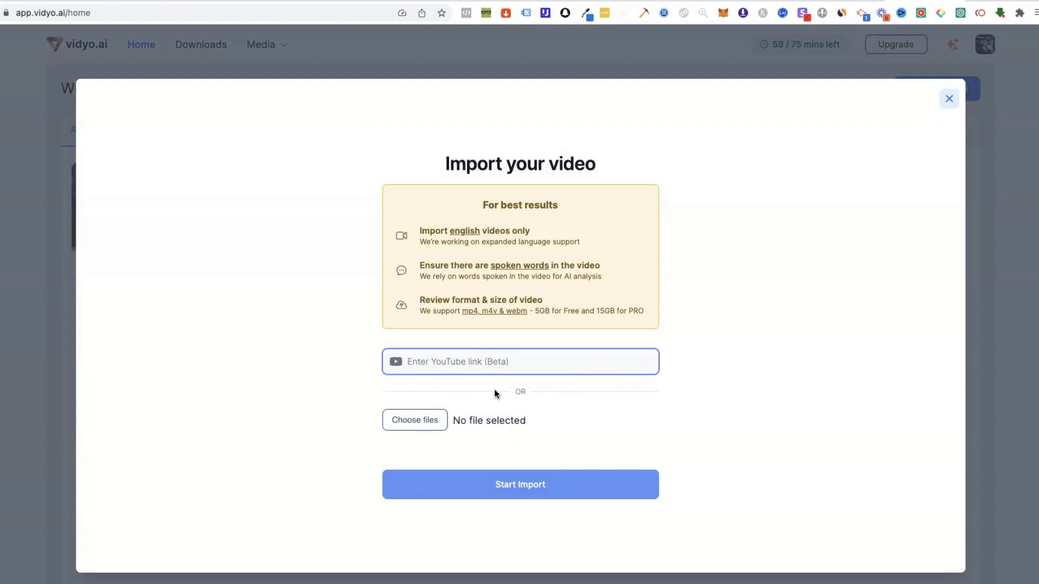
mouse_move(555, 456)
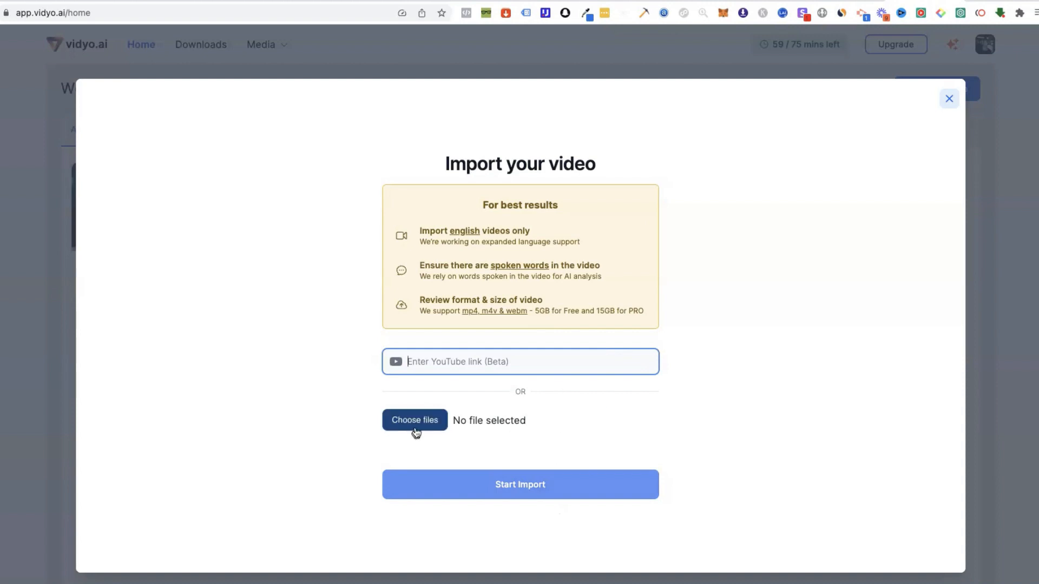
mouse_move(1033, 102)
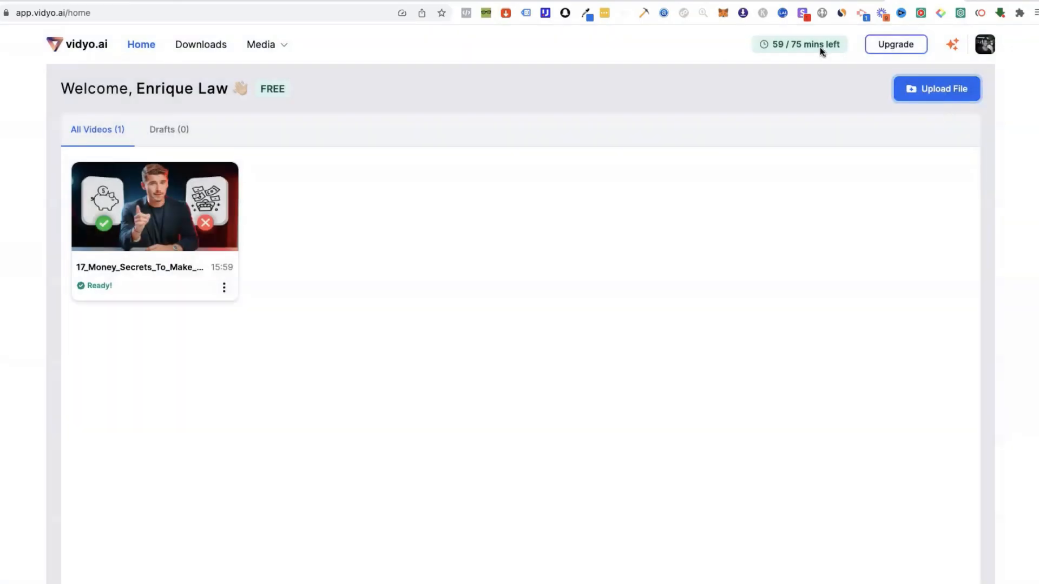
mouse_move(799, 44)
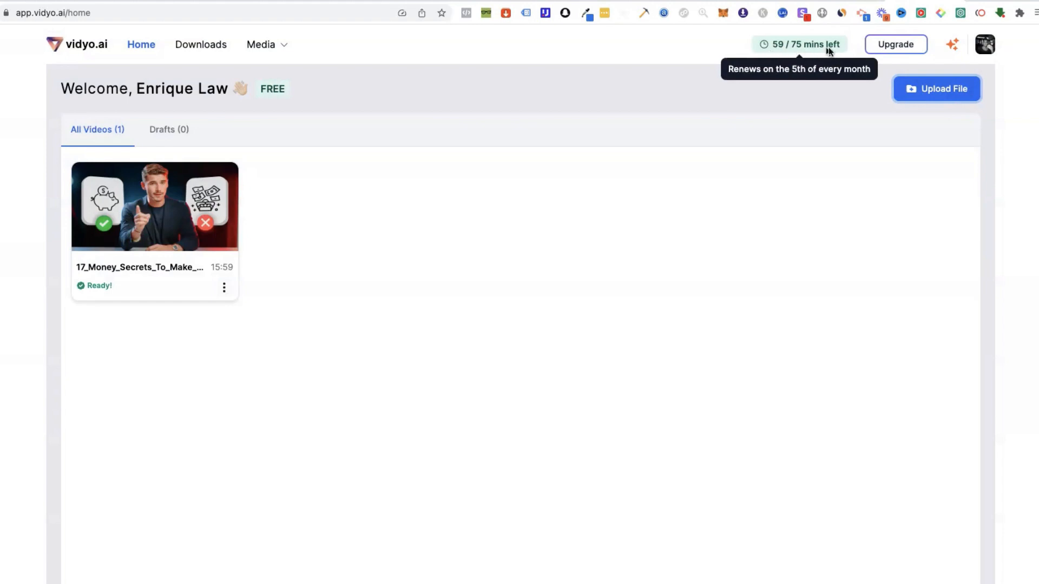
mouse_move(668, 270)
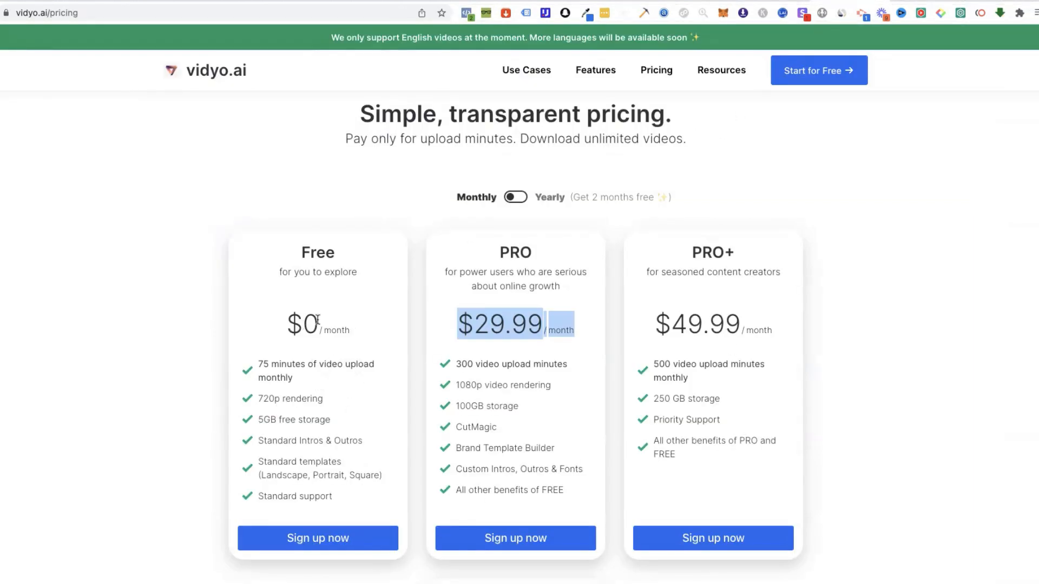
scroll(down, 3)
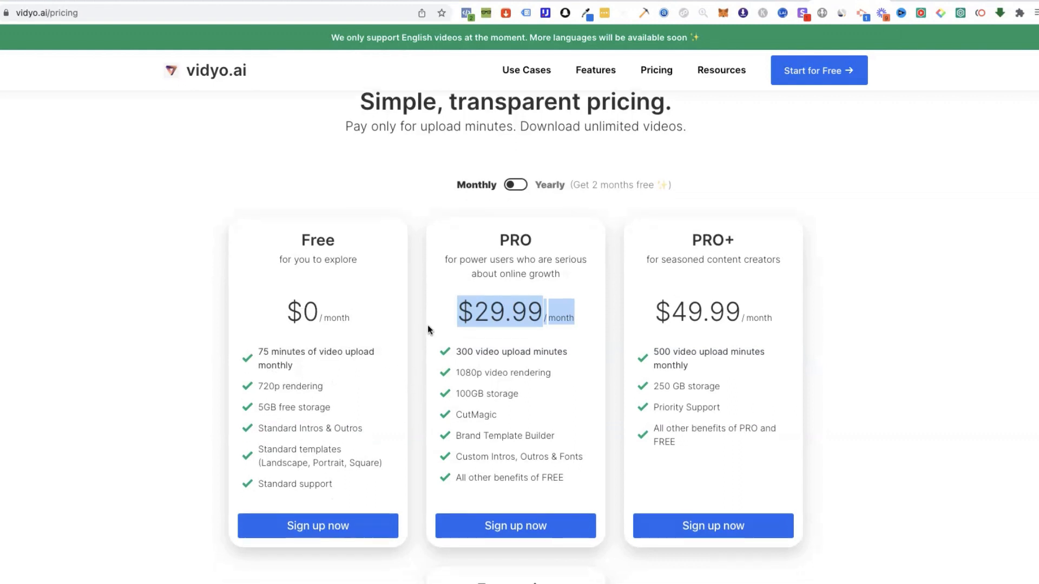
scroll(down, 3)
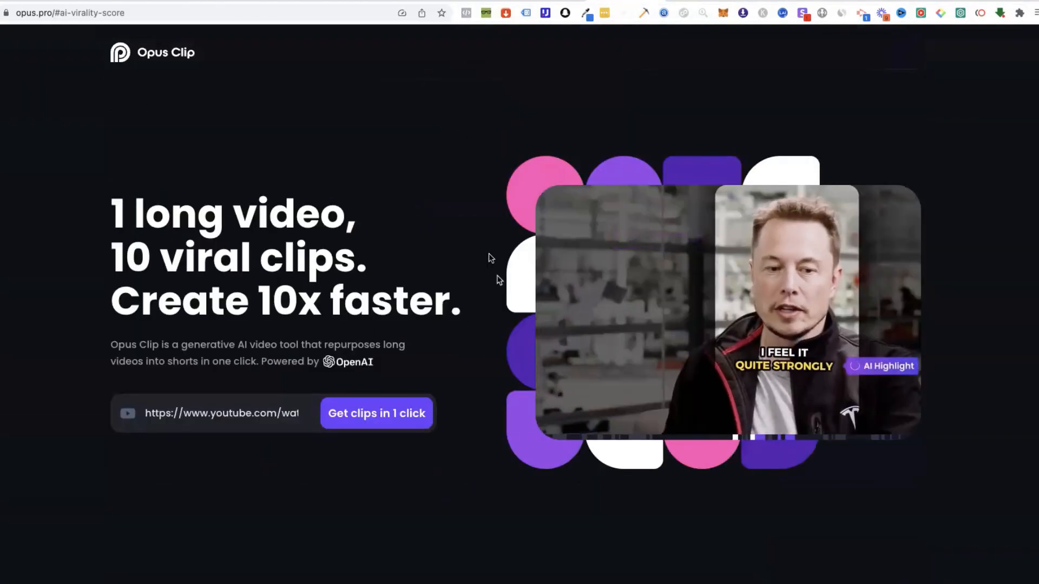
Step: Scroll Opus Clip's landing page past AI Curation to the AI Virality Score section
scroll(down, 3)
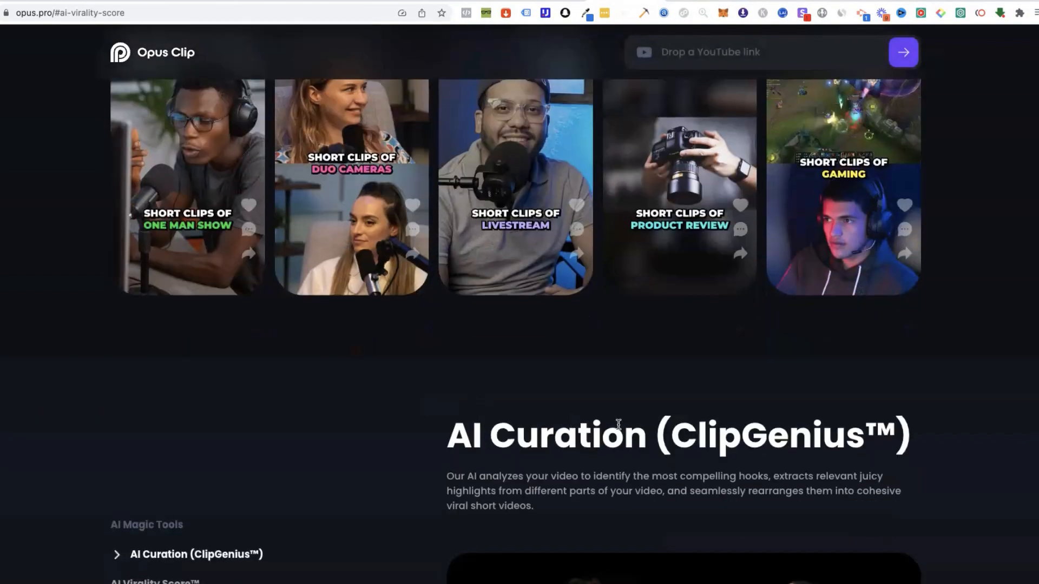
scroll(down, 3)
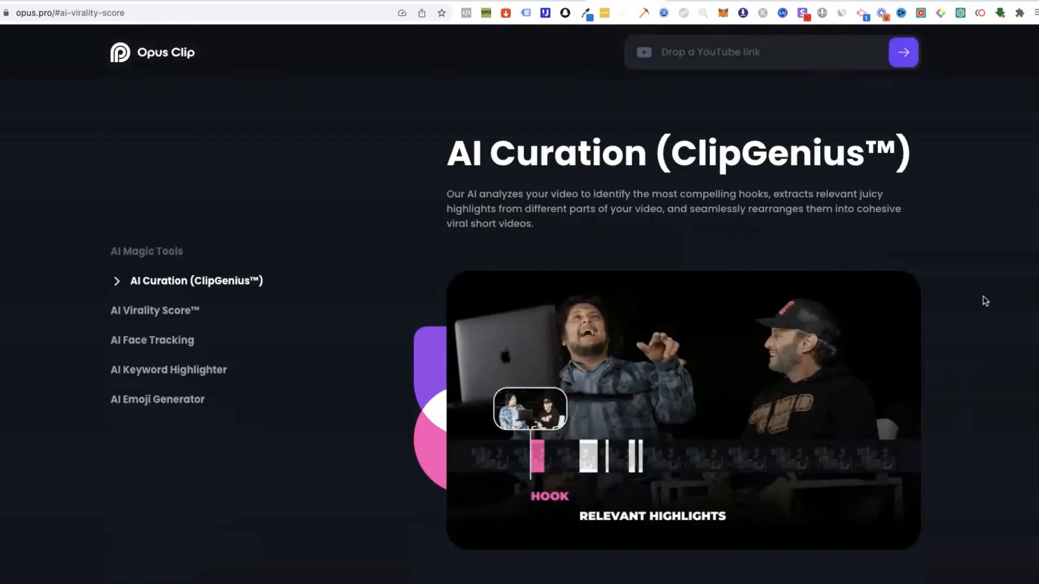
scroll(down, 3)
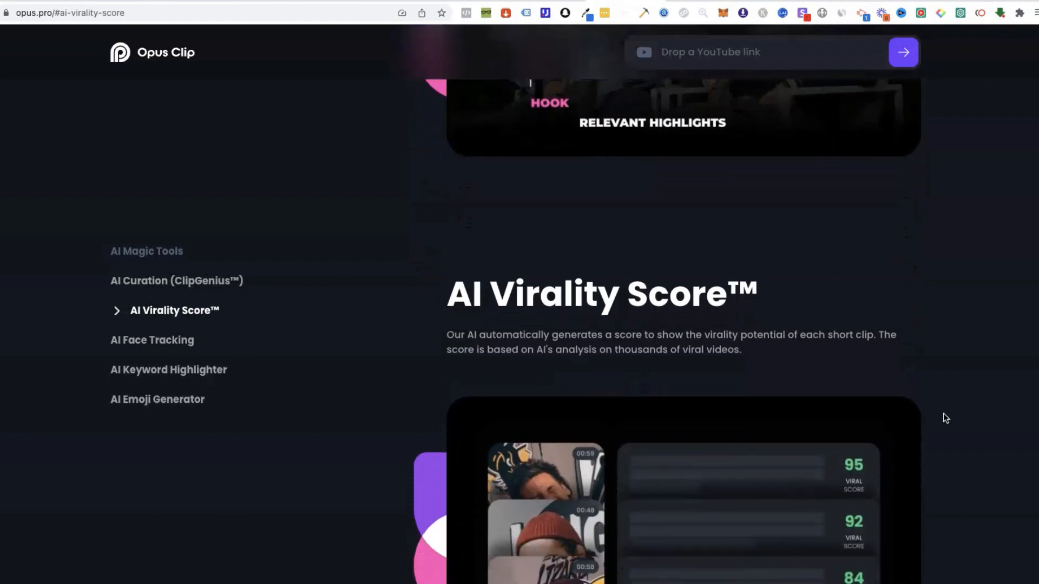
scroll(down, 3)
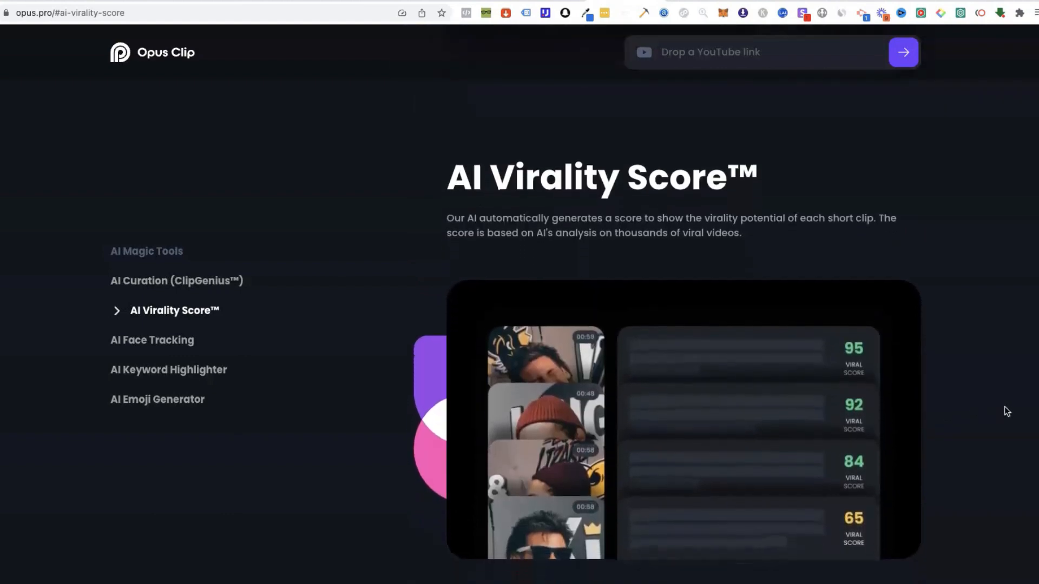